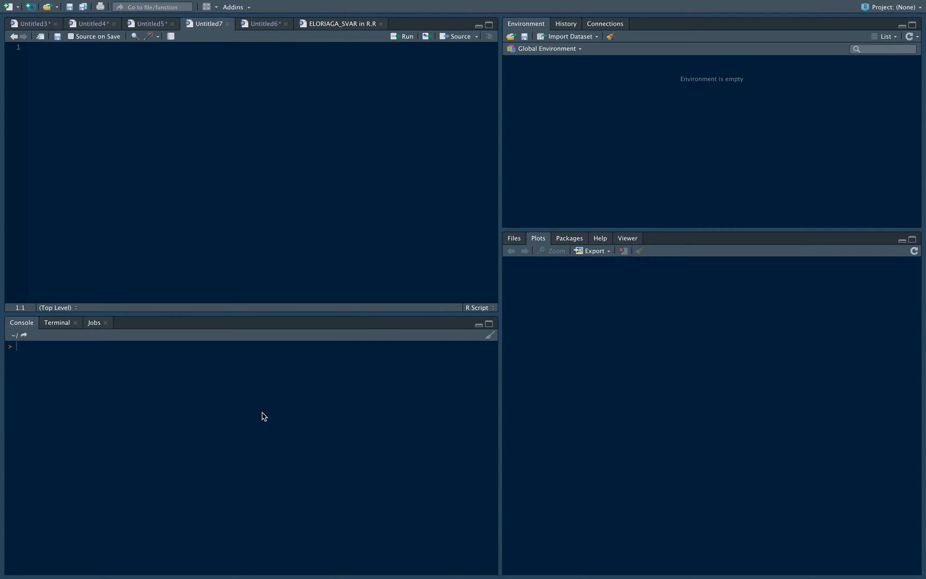
Inspect the monthly CSV's RRP heading and its first date values.
{"action": "left_click", "coordinate": [30, 47]}
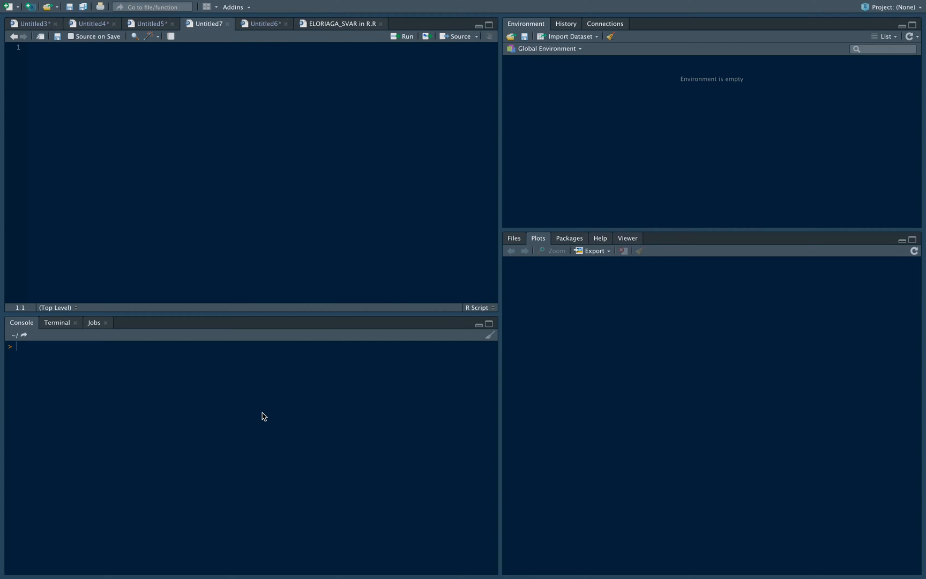
{"action": "left_click", "coordinate": [30, 47]}
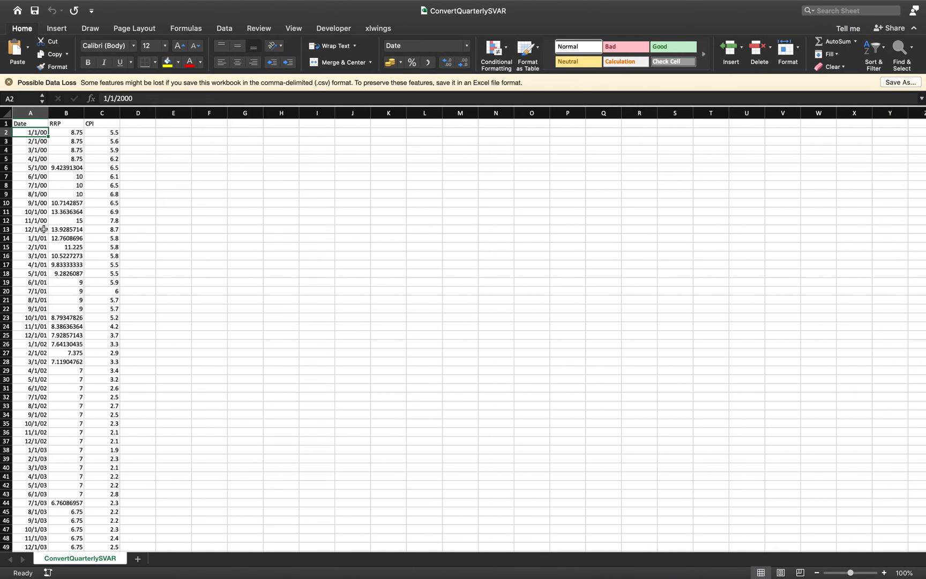
{"action": "mouse_move", "coordinate": [100, 129]}
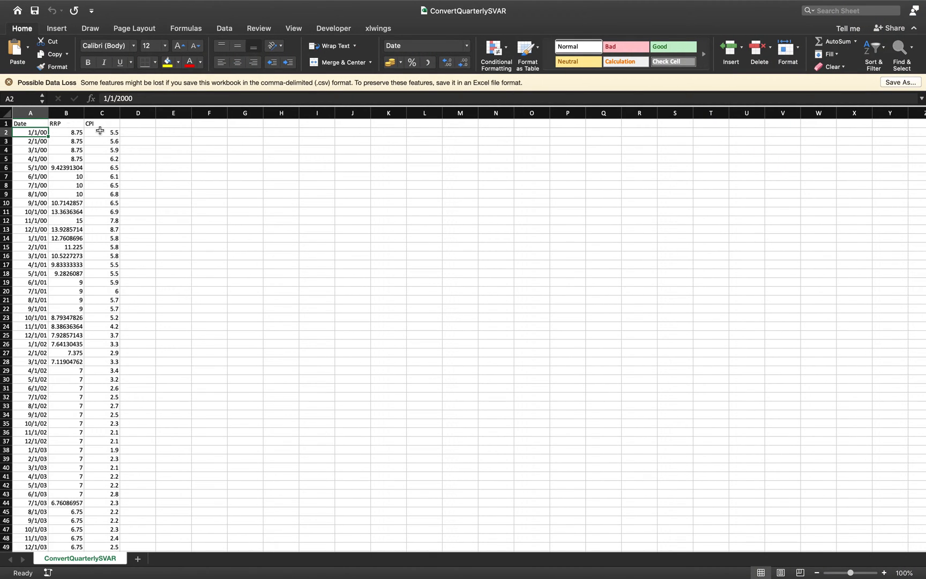
{"action": "left_click", "coordinate": [66, 123]}
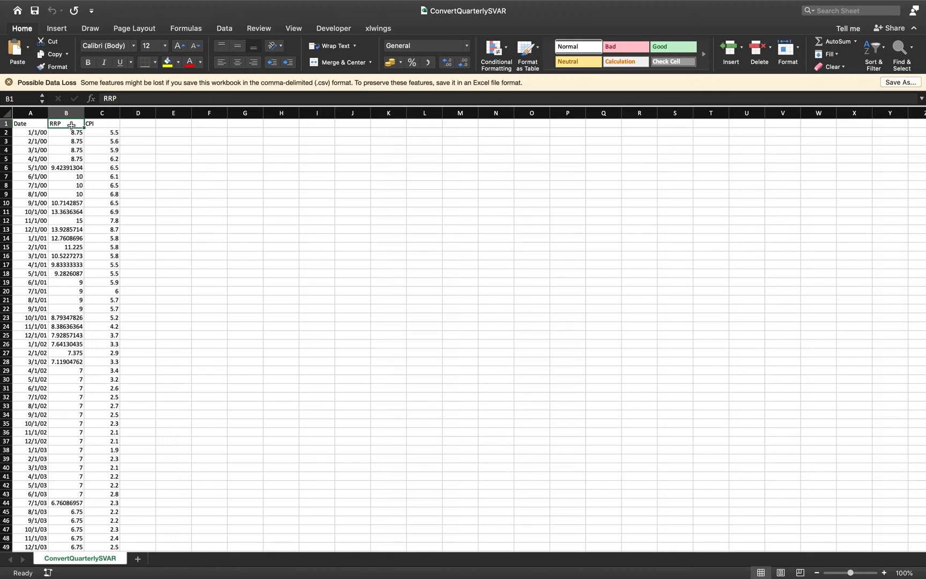
{"action": "left_click", "coordinate": [30, 132]}
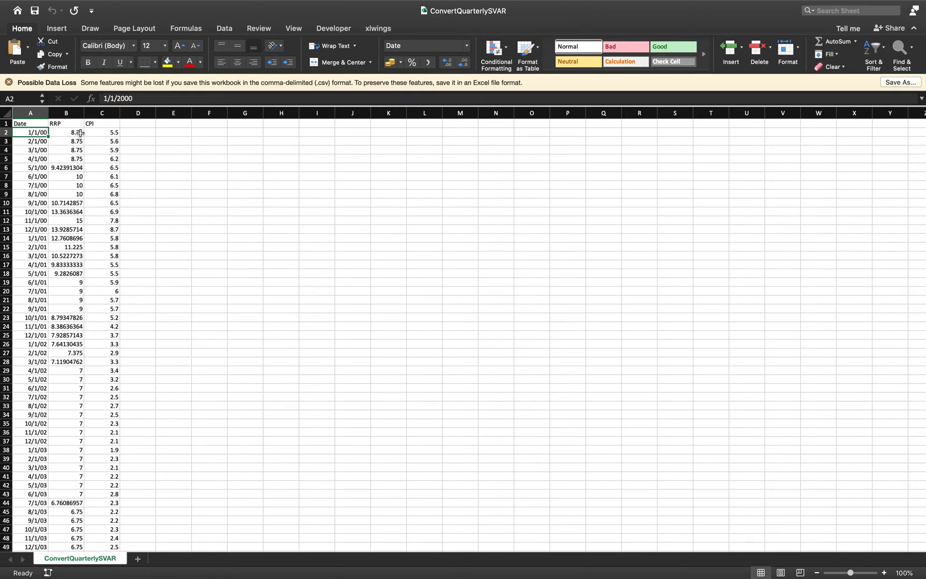
{"action": "left_click", "coordinate": [30, 141]}
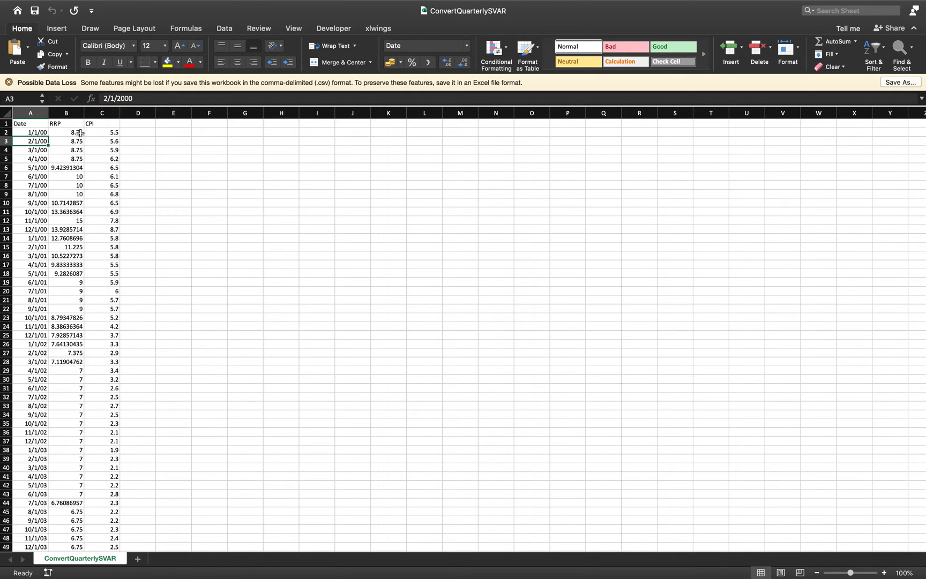
{"action": "left_click", "coordinate": [30, 175]}
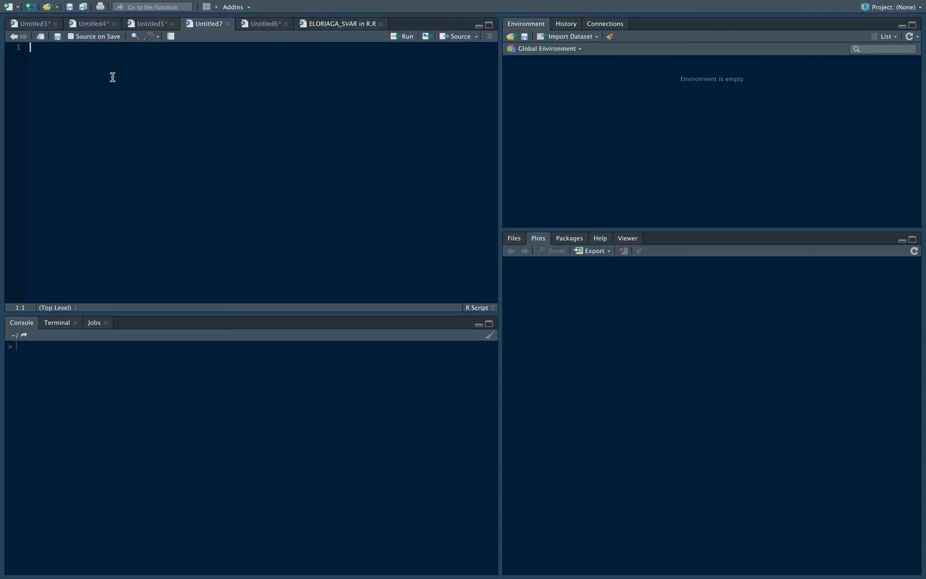
Write library(tidyverse) and data <- read_csv(file.choose()), then run them so the file chooser appears.
{"action": "type", "text": "data <- f"}
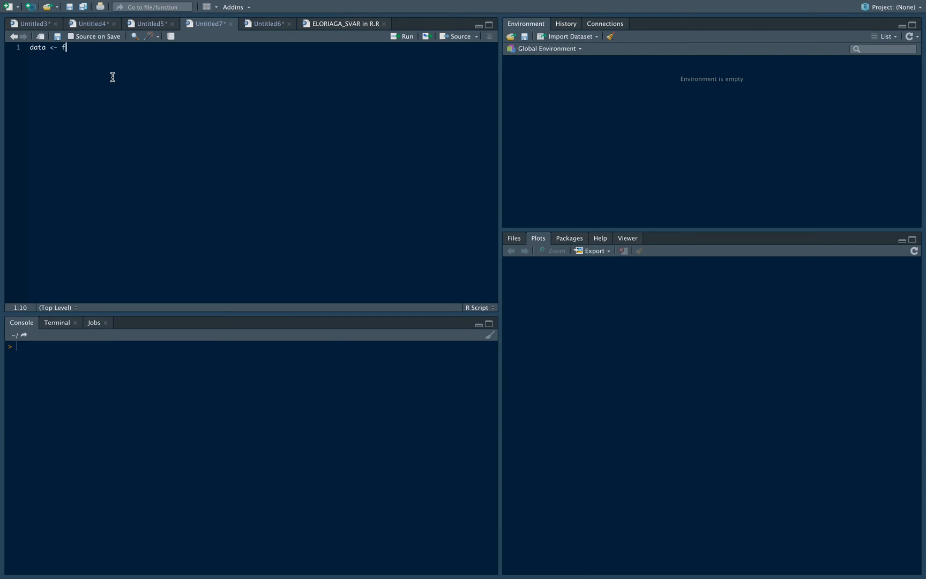
{"action": "type", "text": "read_cs"}
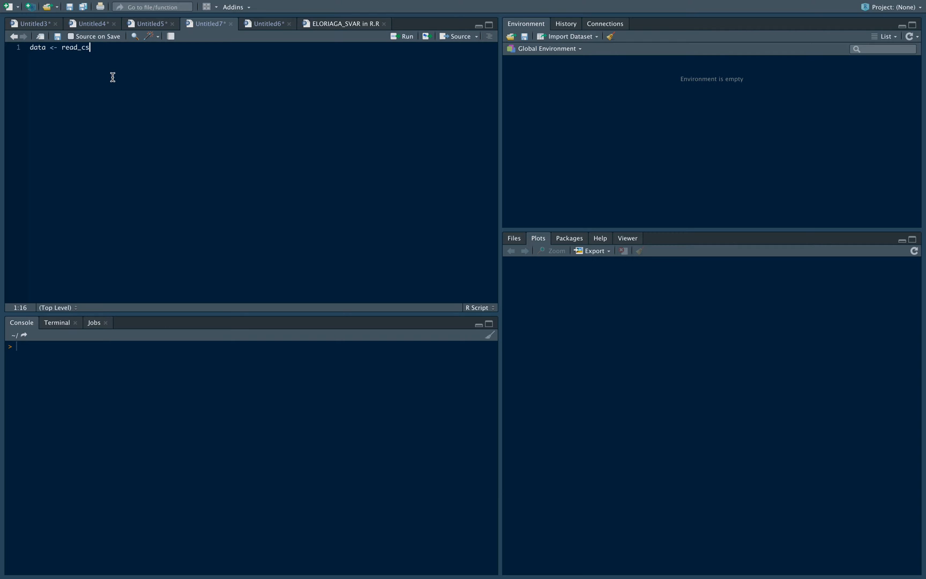
{"action": "type", "text": "v(file.choose("}
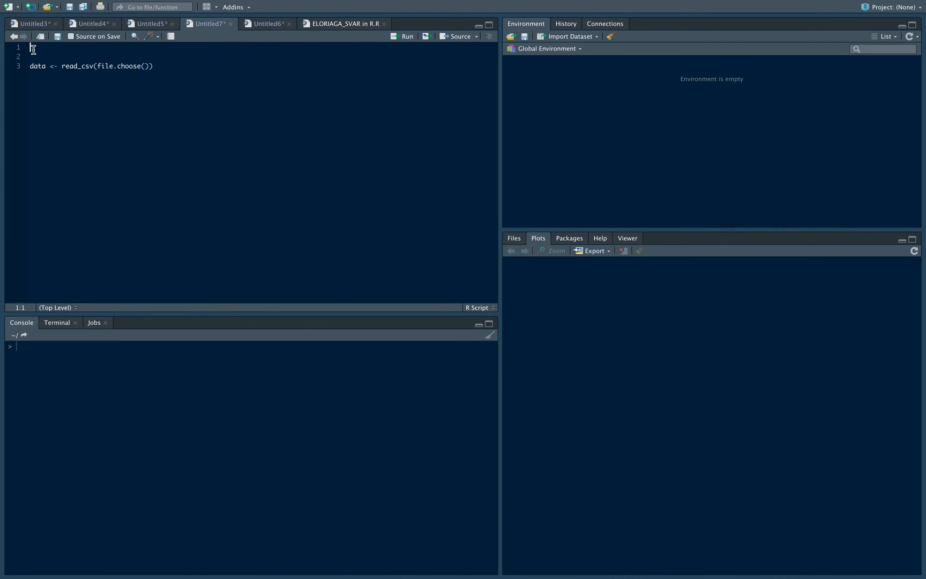
{"action": "type", "text": "libra"}
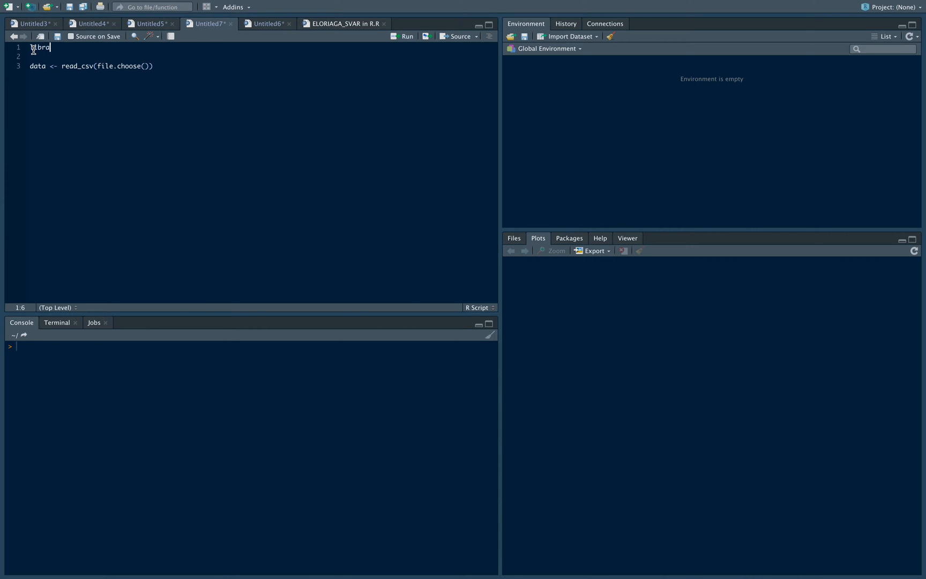
{"action": "type", "text": "library(tidy"}
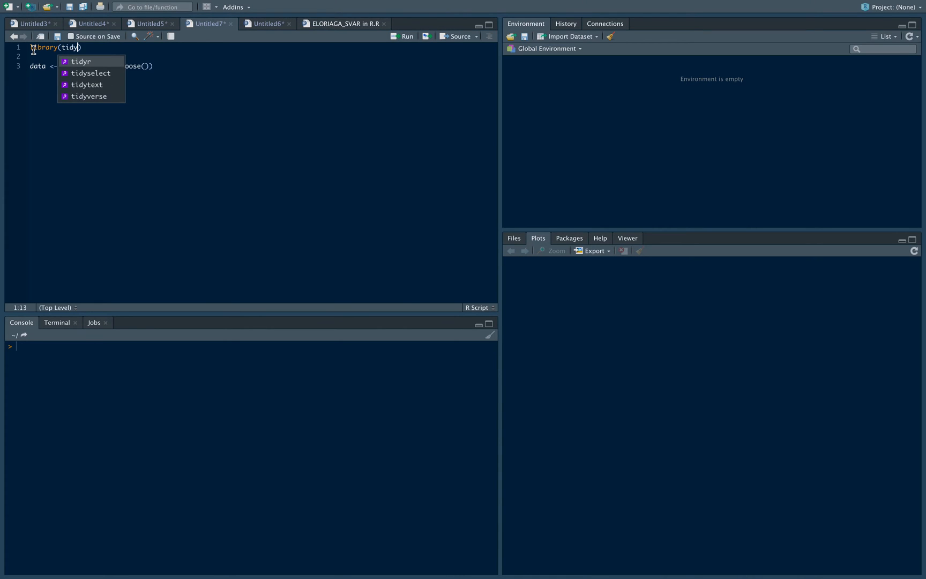
{"action": "type", "text": "verse"}
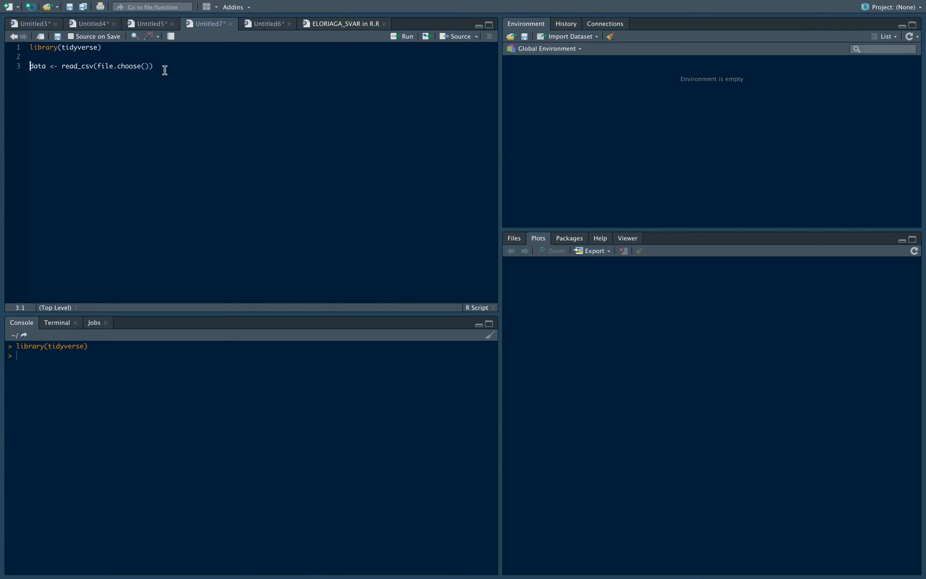
{"action": "left_click", "coordinate": [154, 65]}
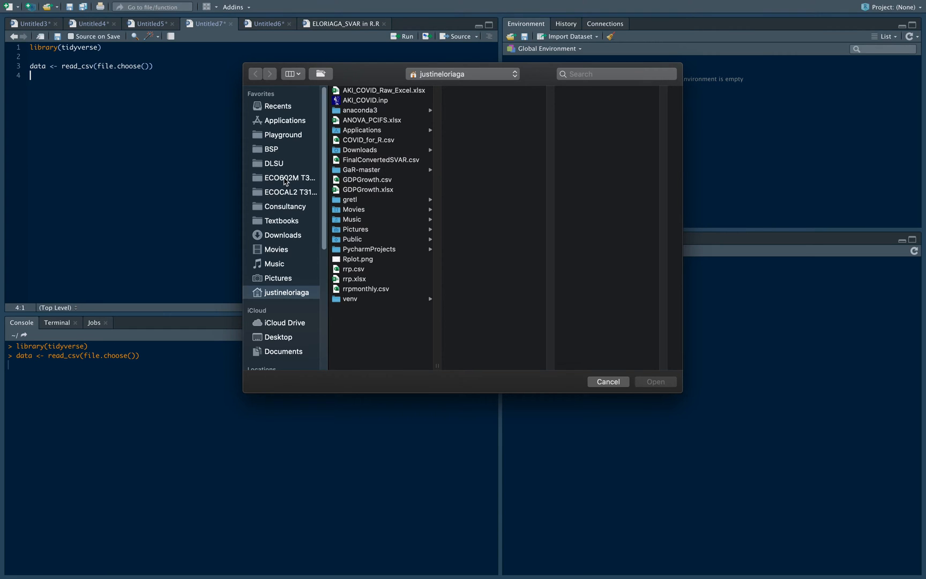
Load ConvertQuarterlySVAR.csv from the ECO602M folder into data and preview it with head(data).
{"action": "left_click", "coordinate": [288, 178]}
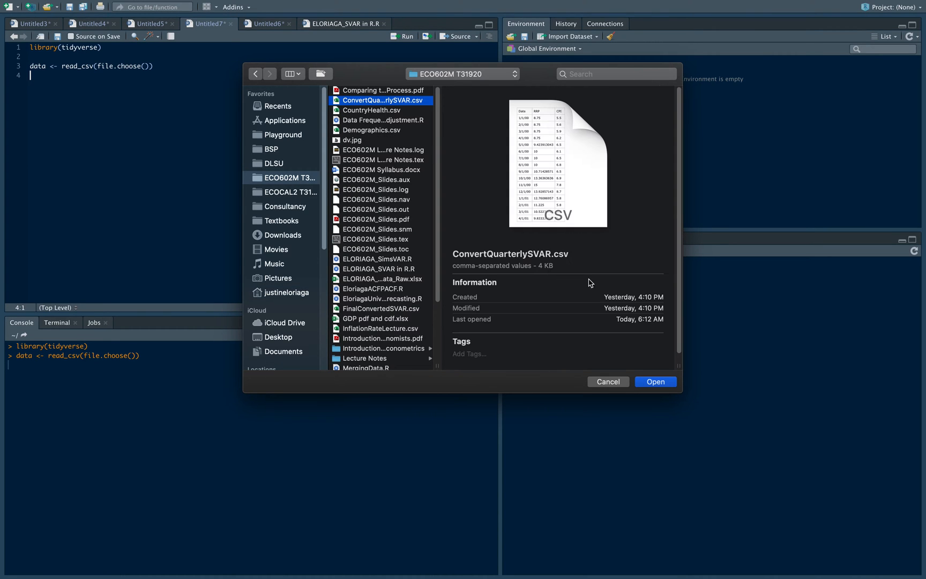
{"action": "left_click", "coordinate": [655, 382]}
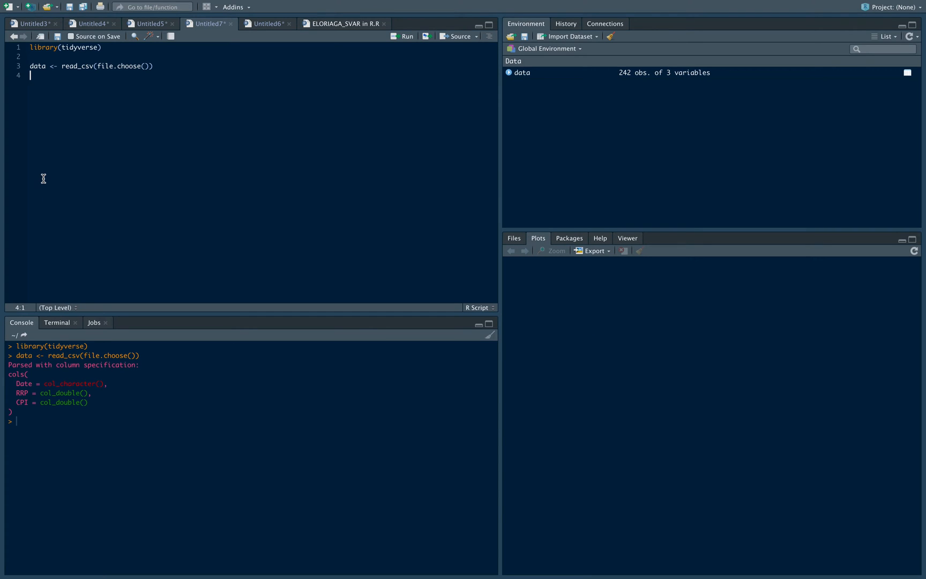
{"action": "type", "text": "head"}
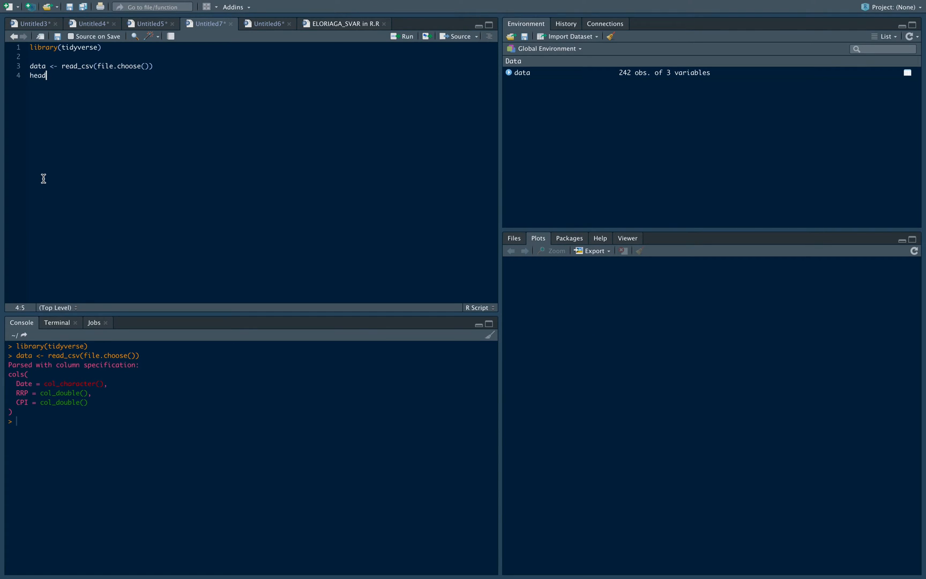
{"action": "type", "text": "(data"}
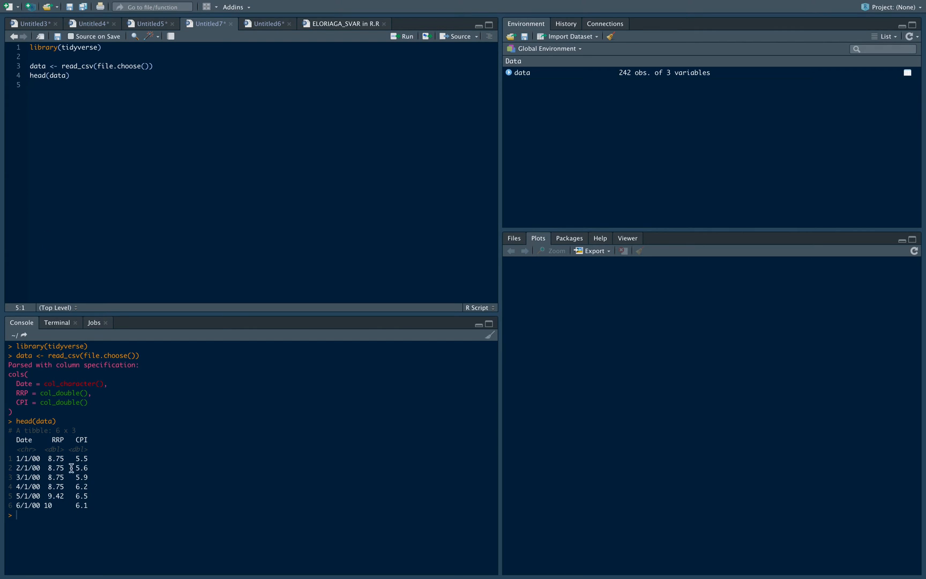
{"action": "mouse_move", "coordinate": [55, 467]}
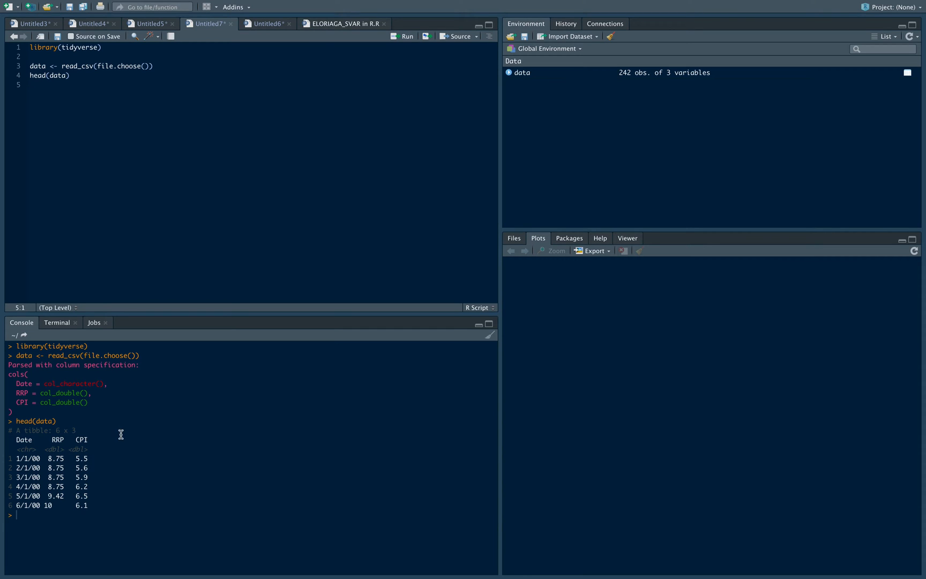
{"action": "mouse_move", "coordinate": [271, 198]}
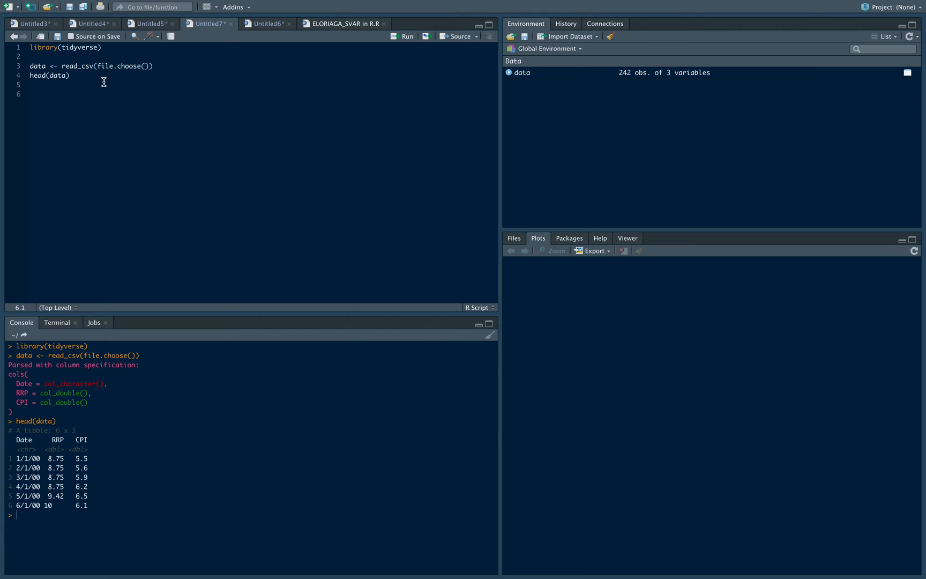
Convert data$Date with as.Date(data$Date, format = "%m/%d/%y") and run the line.
{"action": "type", "text": "data$Date"}
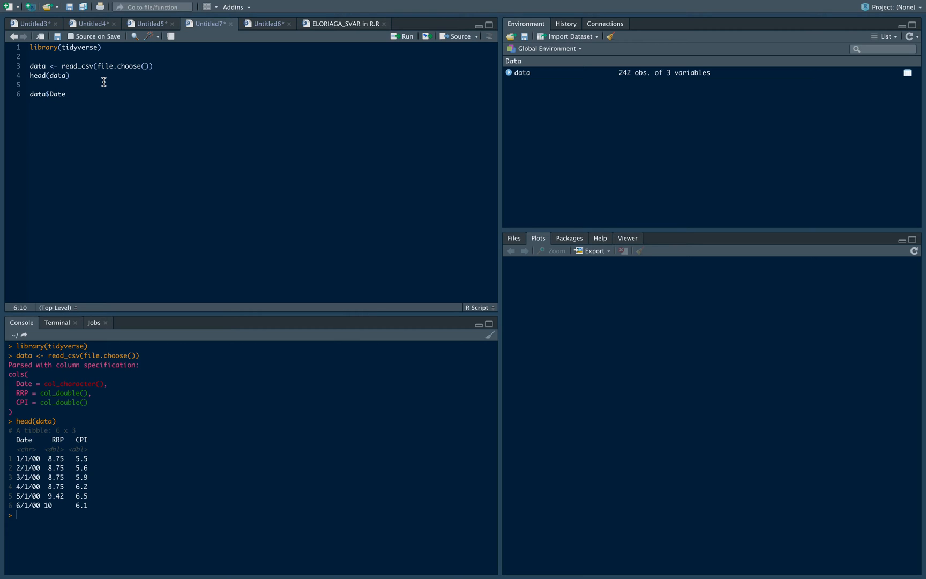
{"action": "type", "text": "= a"}
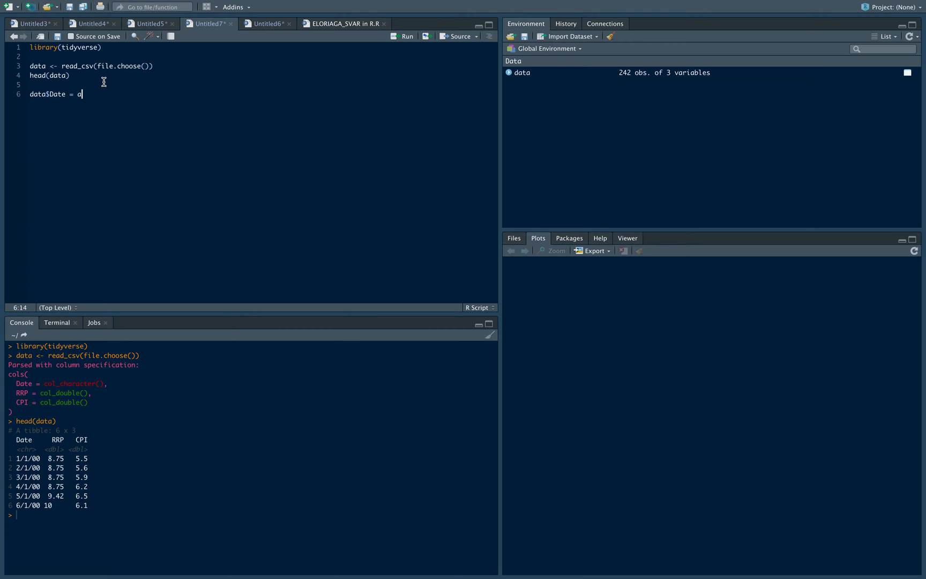
{"action": "type", "text": "s/Date"}
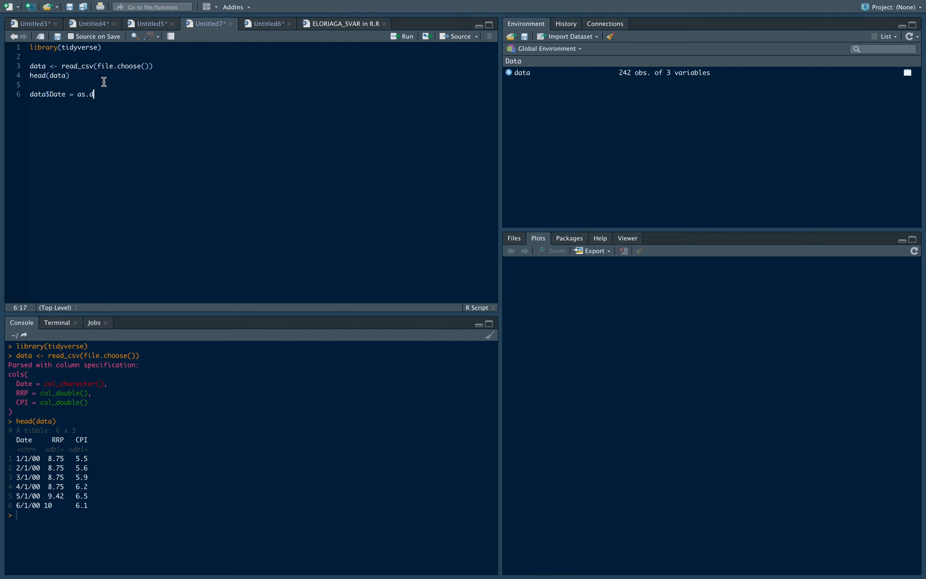
{"action": "type", "text": "ate"}
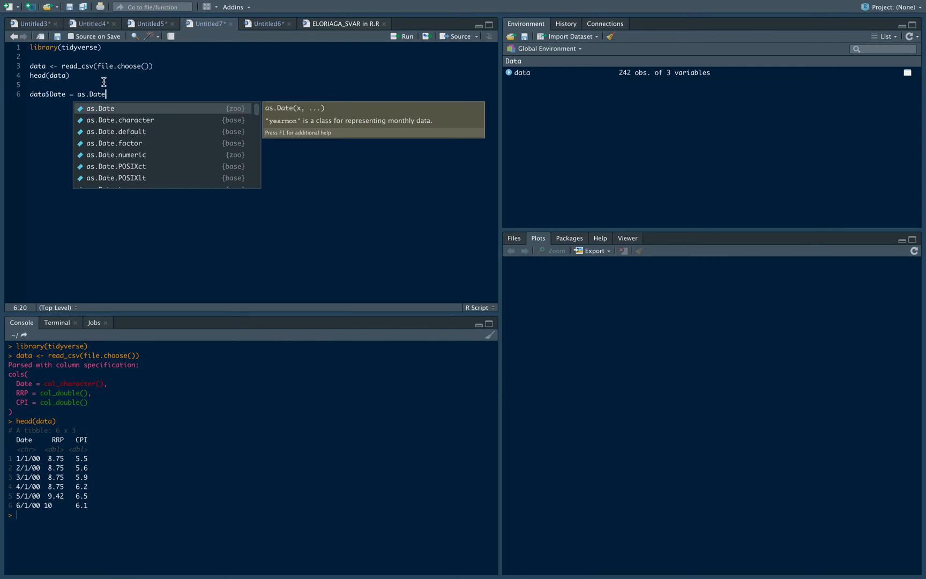
{"action": "type", "text": "(data"}
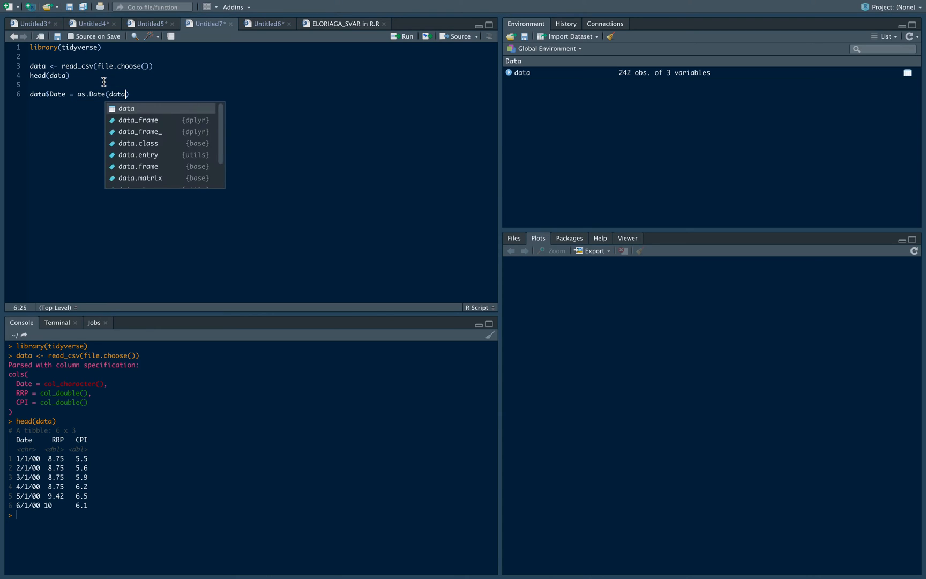
{"action": "type", "text": "$Date"}
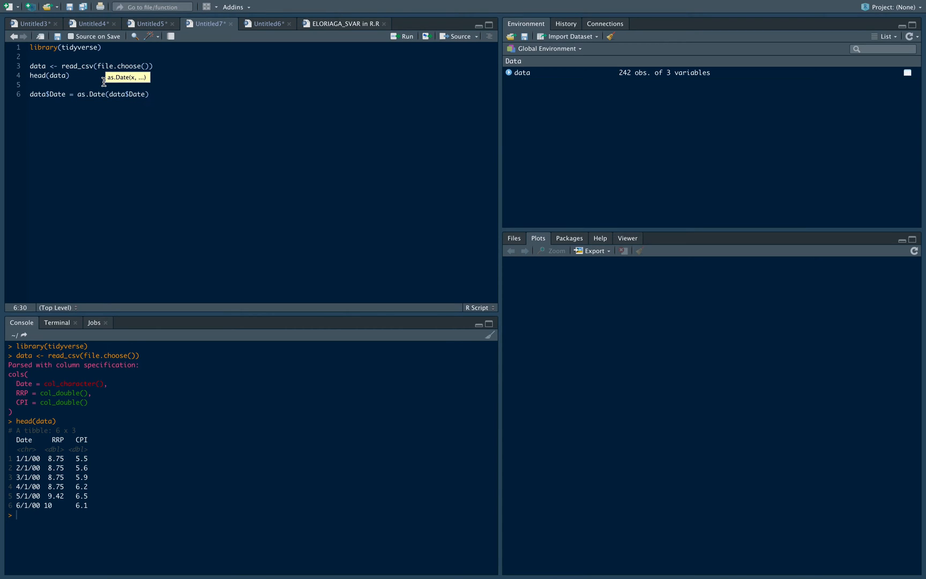
{"action": "type", "text": ","}
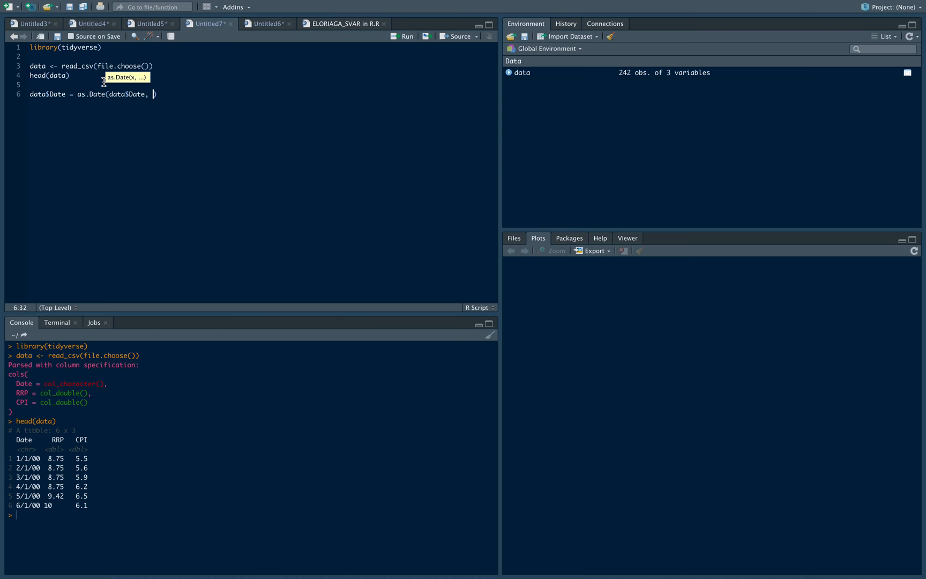
{"action": "type", "text": "f"}
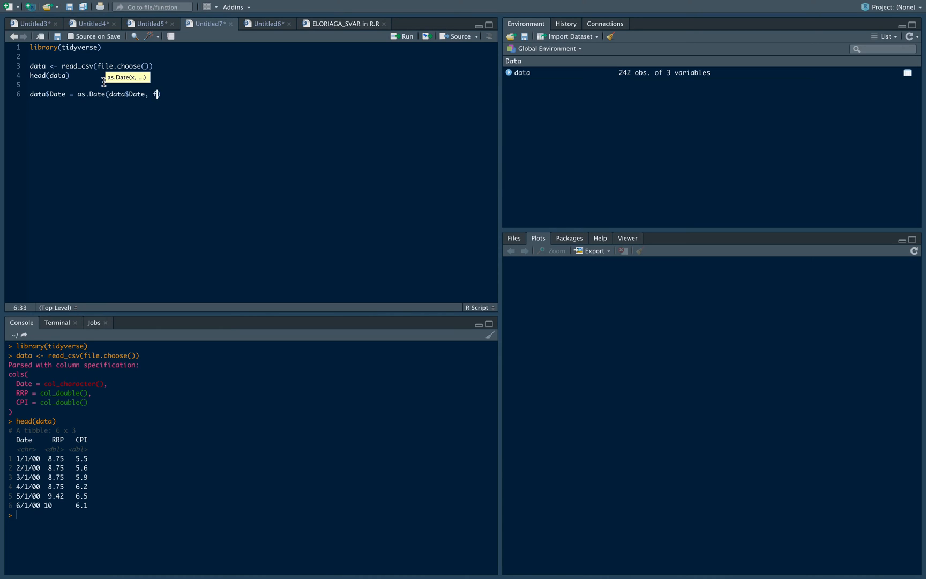
{"action": "type", "text": "format = \""}
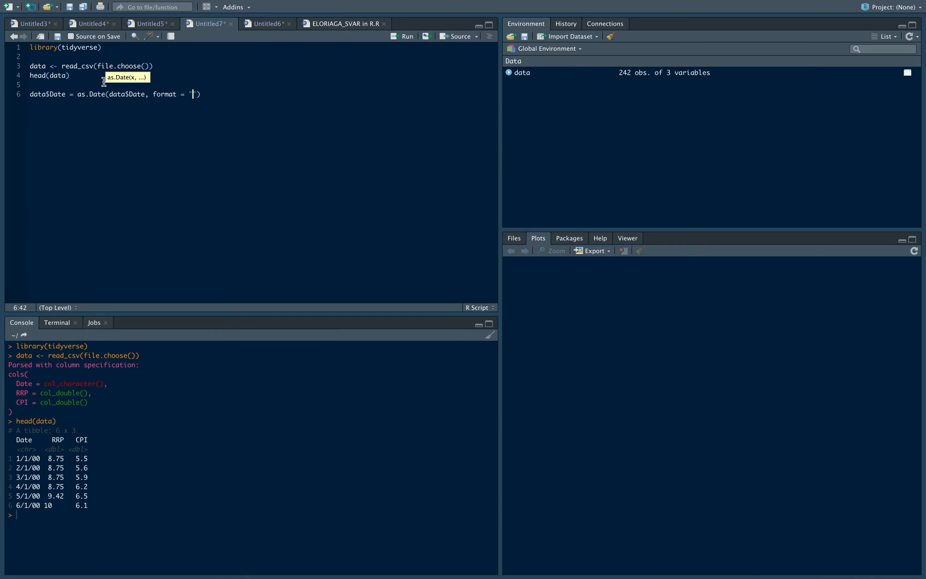
{"action": "type", "text": "%"}
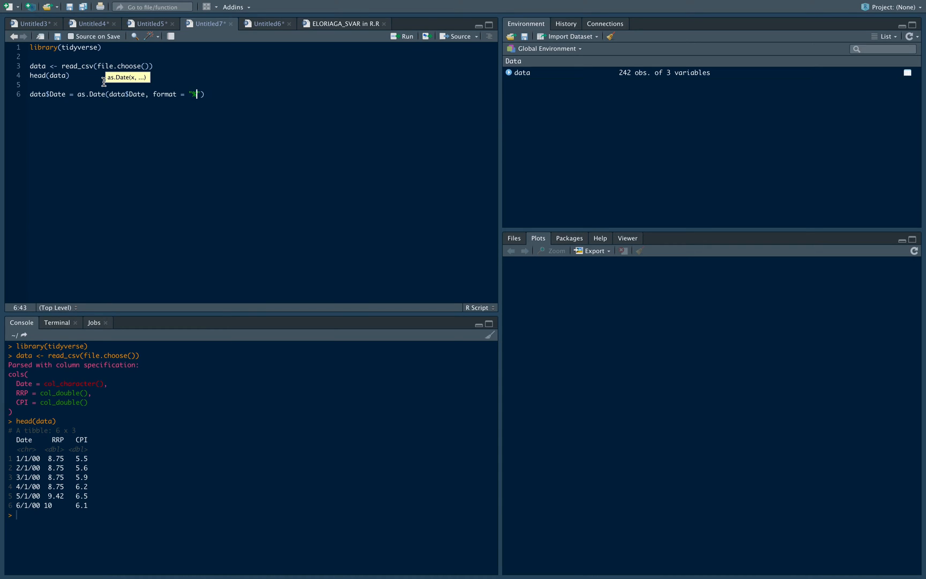
{"action": "type", "text": "m"}
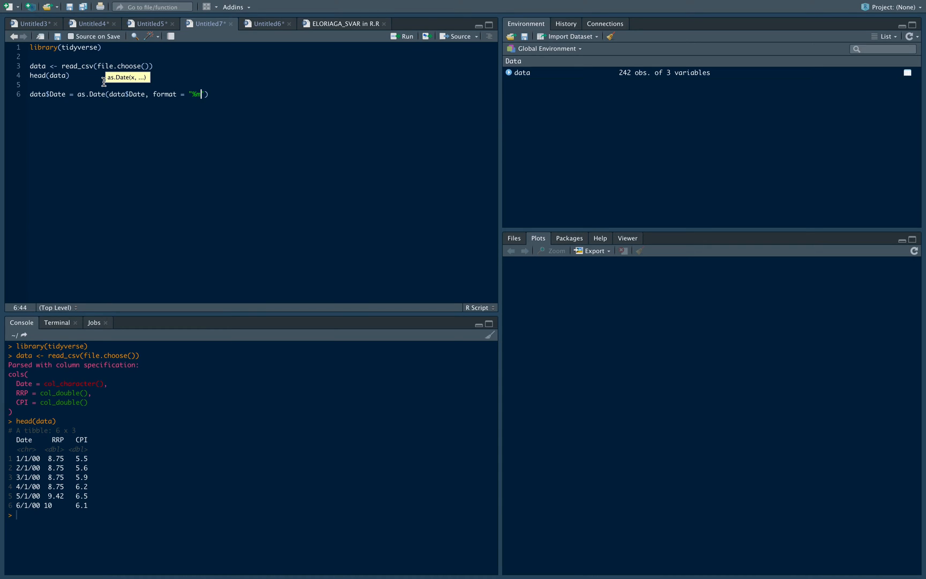
{"action": "type", "text": "/%d/%y"}
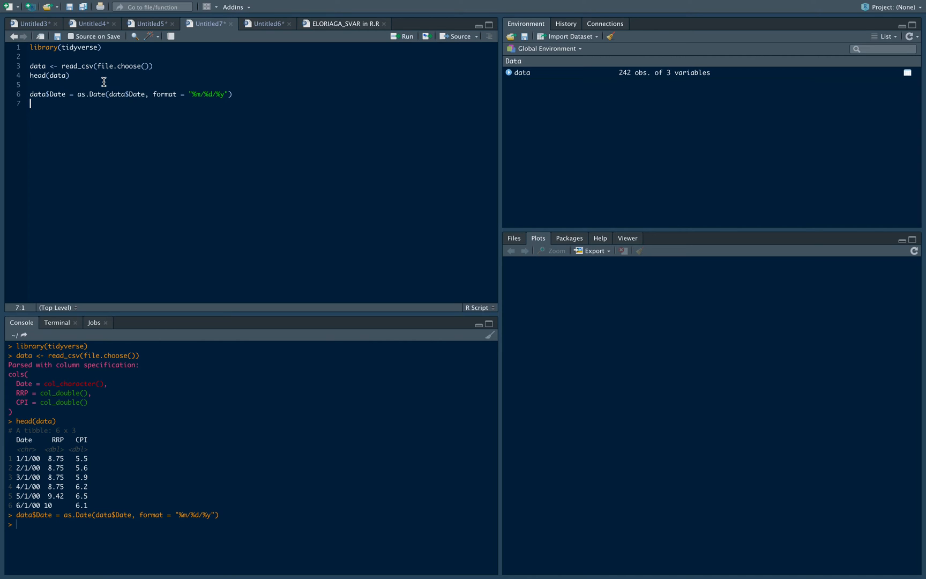
Sort the data by Date with data <- arrange(data, Date).
{"action": "type", "text": "data <-"}
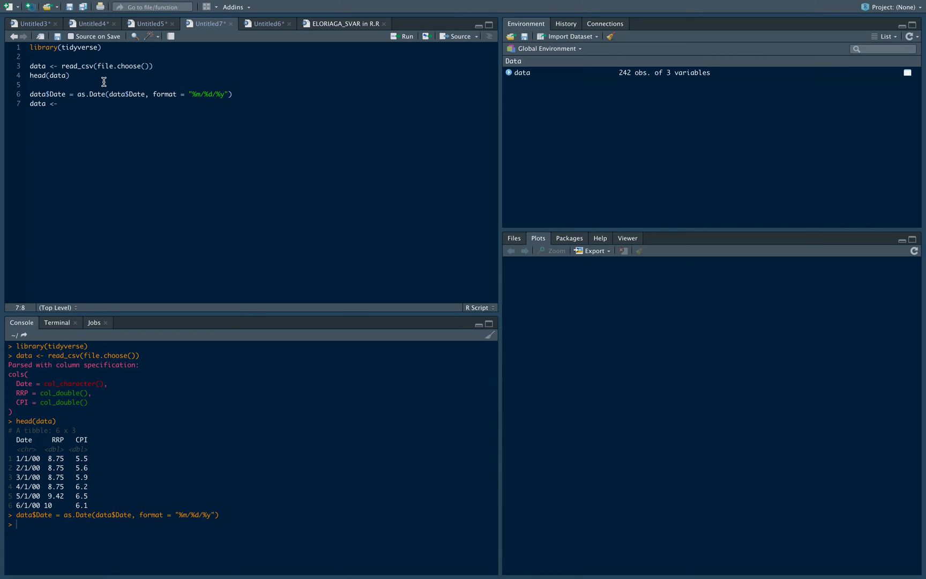
{"action": "type", "text": "arrange(data"}
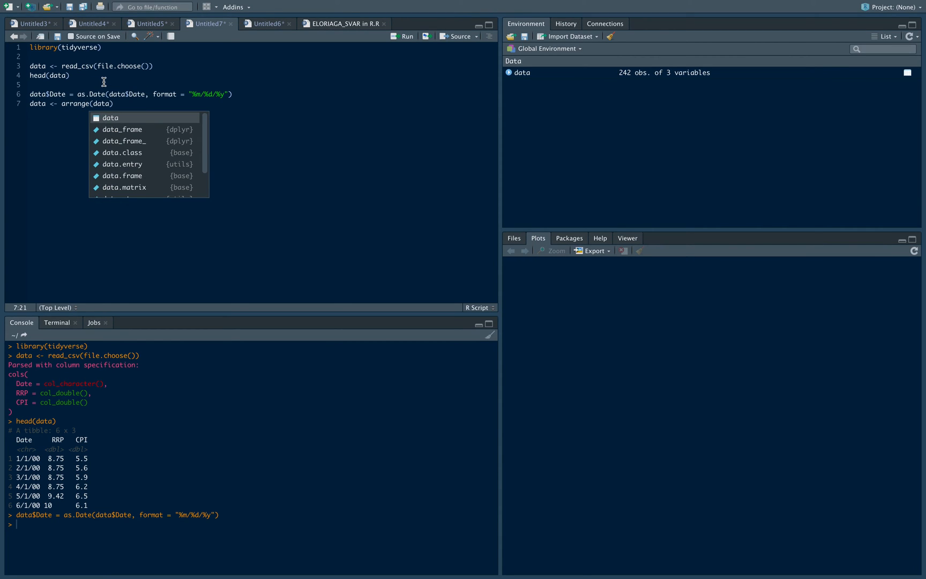
{"action": "type", "text": ",Date"}
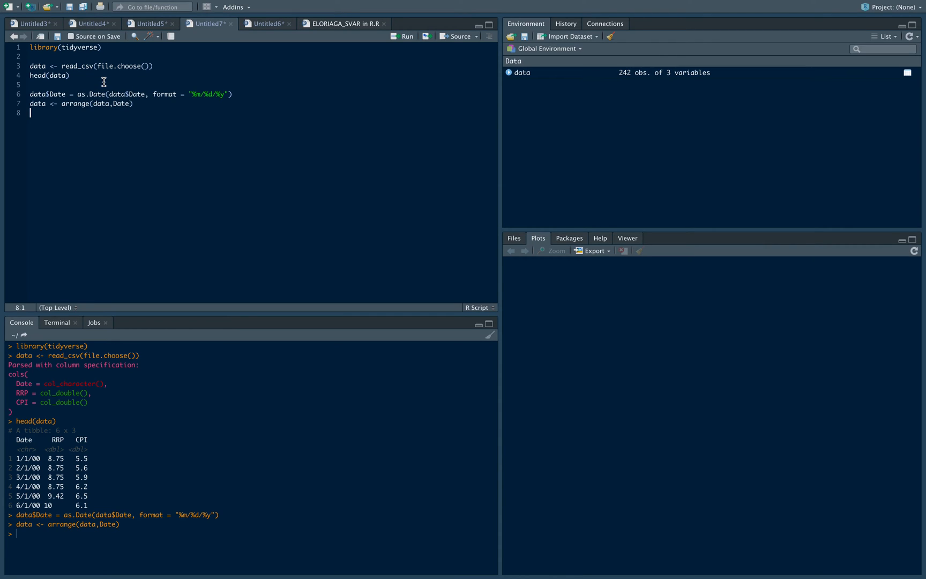
Add a qdate year-quarter column with data$qdate <- as.yearqtr(data$Date).
{"action": "type", "text": "data$"}
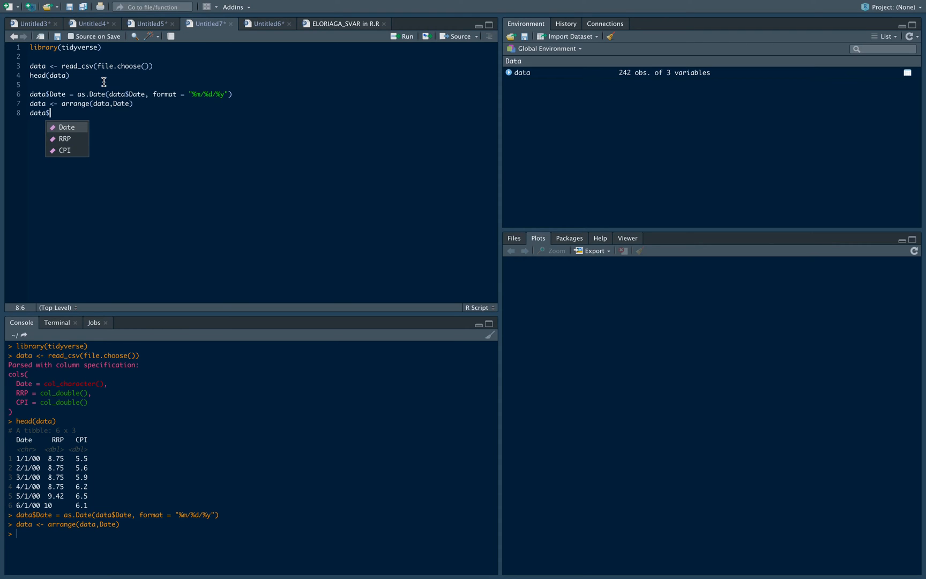
{"action": "type", "text": "q"}
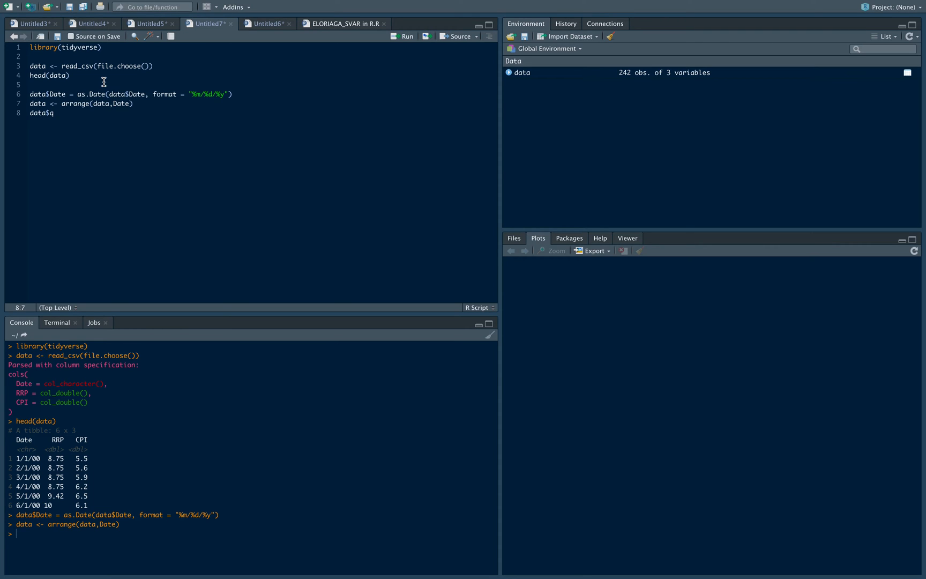
{"action": "type", "text": "dat"}
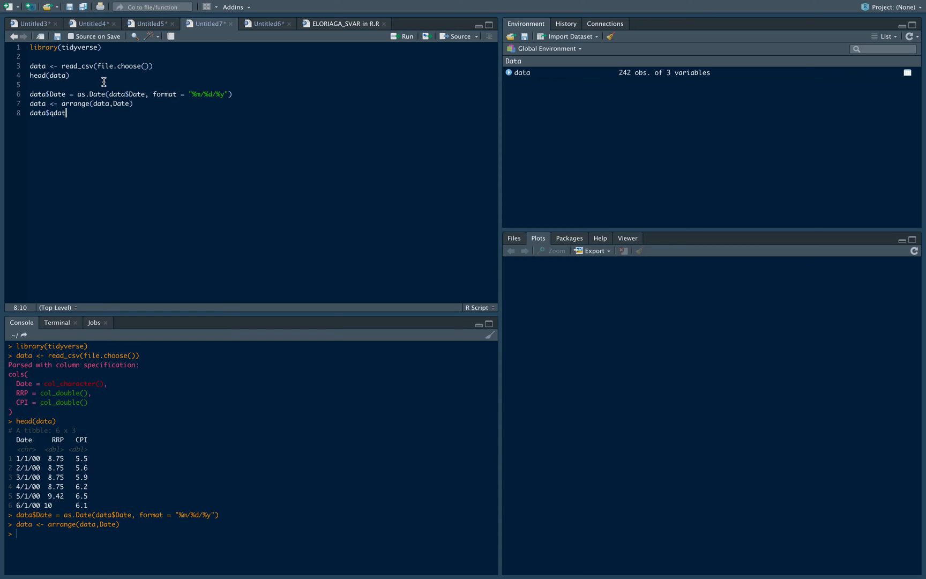
{"action": "type", "text": "e"}
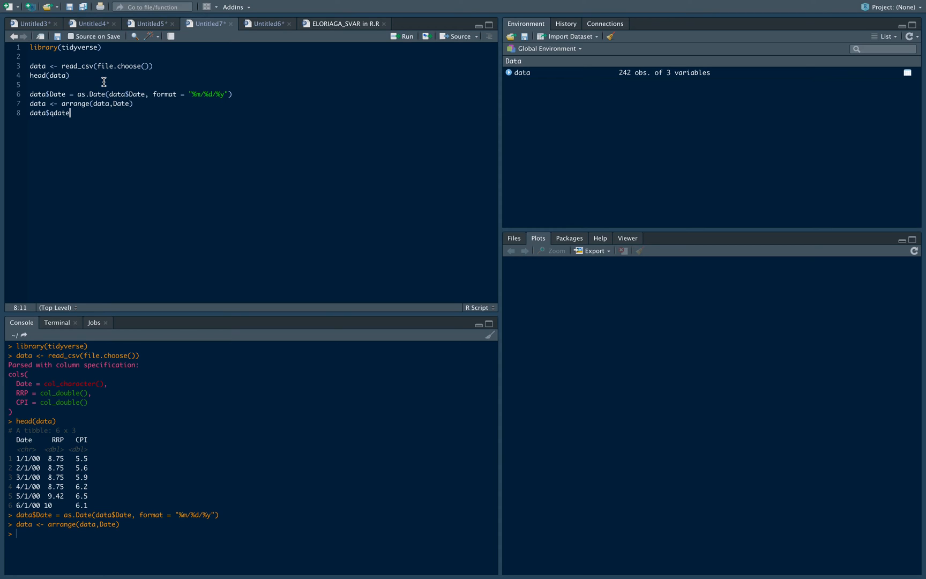
{"action": "type", "text": "<-"}
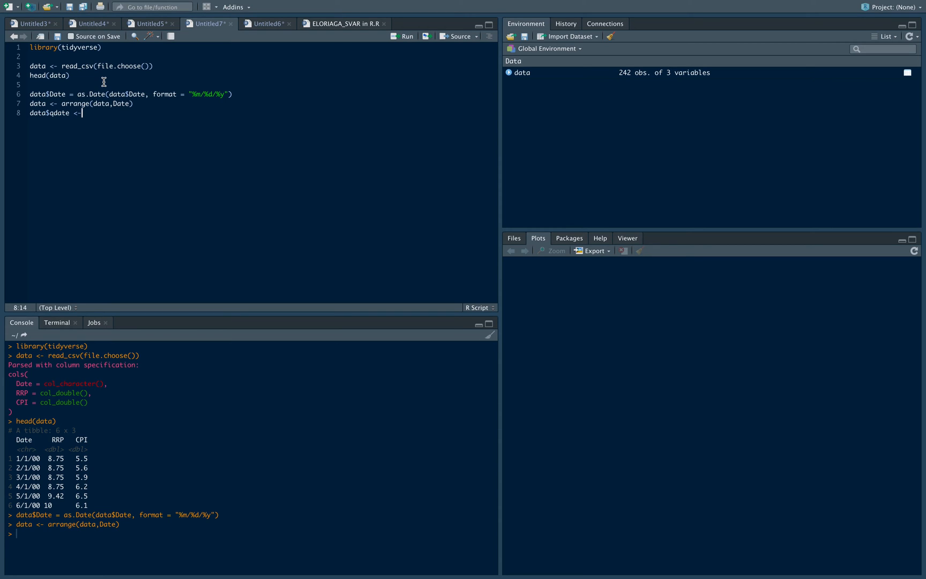
{"action": "type", "text": "as."}
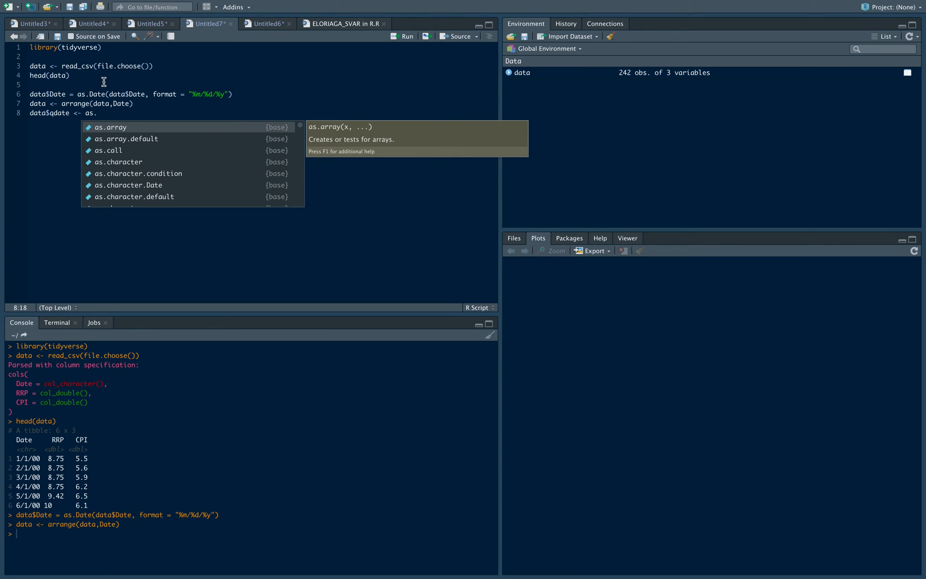
{"action": "type", "text": "yearqtr("}
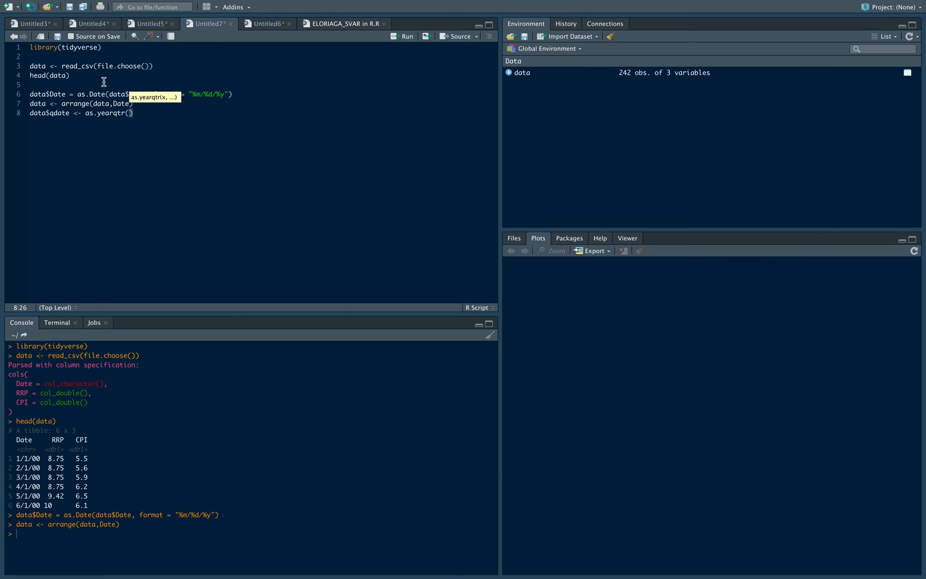
{"action": "type", "text": "data$Date"}
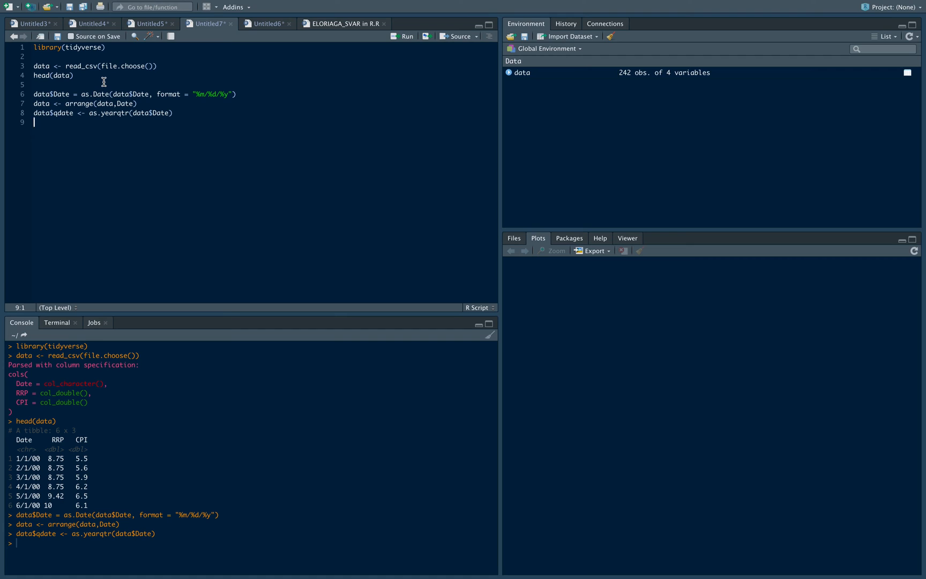
Start the pipeline data_qtrly <- data %>% group_by(qdate) %>%.
{"action": "type", "text": "data_"}
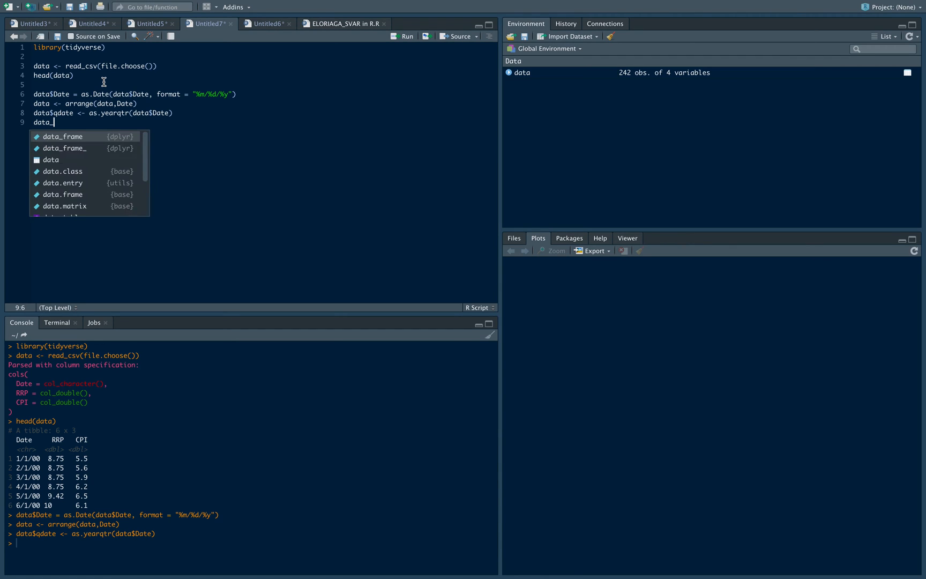
{"action": "type", "text": "quar"}
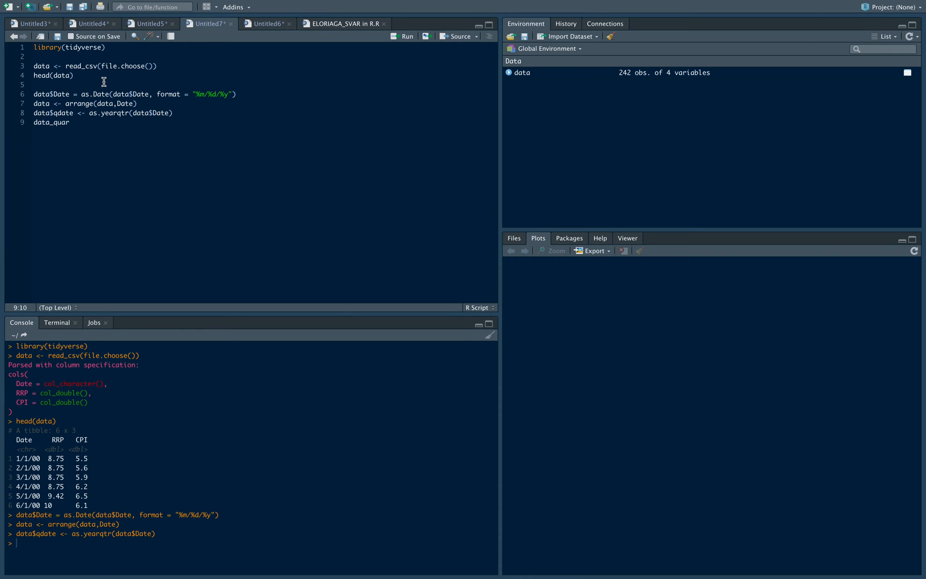
{"action": "key", "text": "BackSpace"}
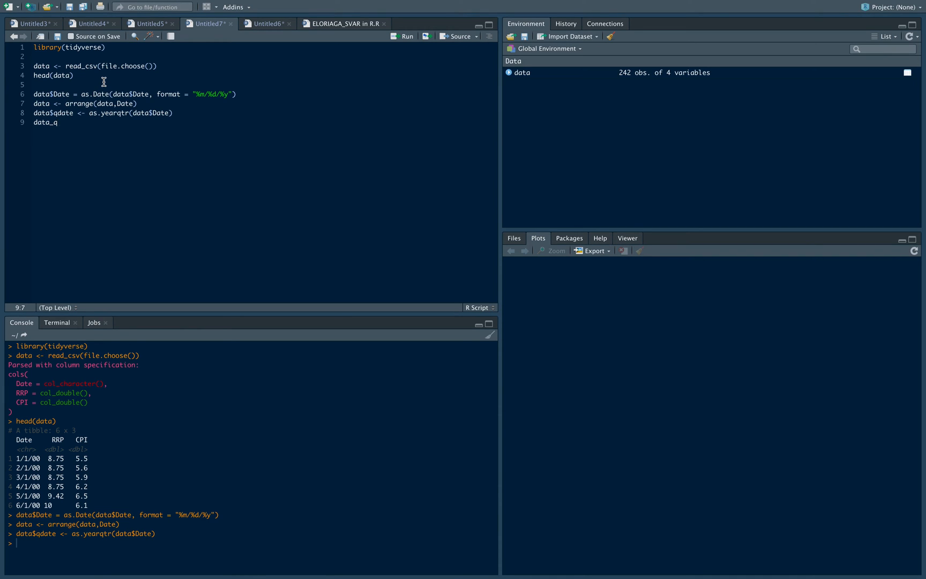
{"action": "type", "text": "trly"}
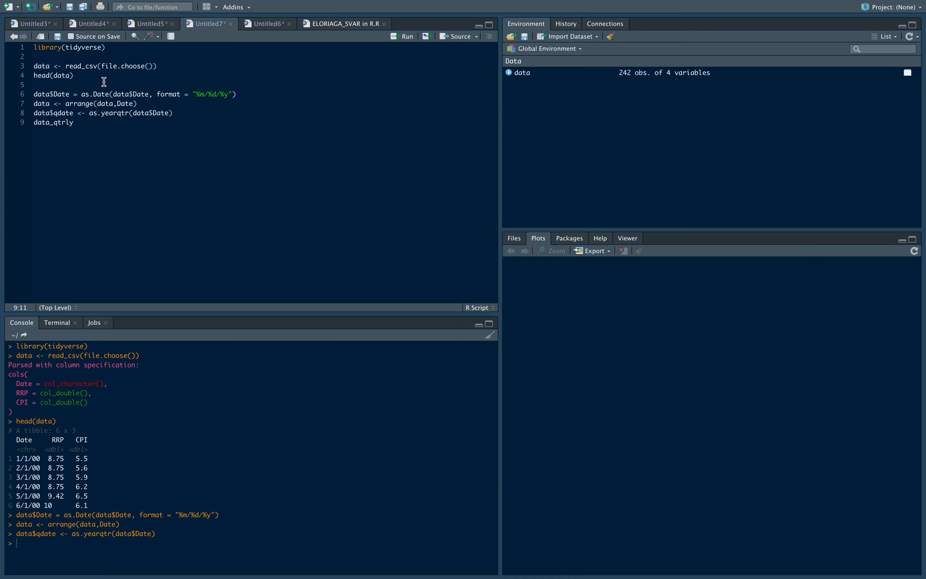
{"action": "type", "text": "<-"}
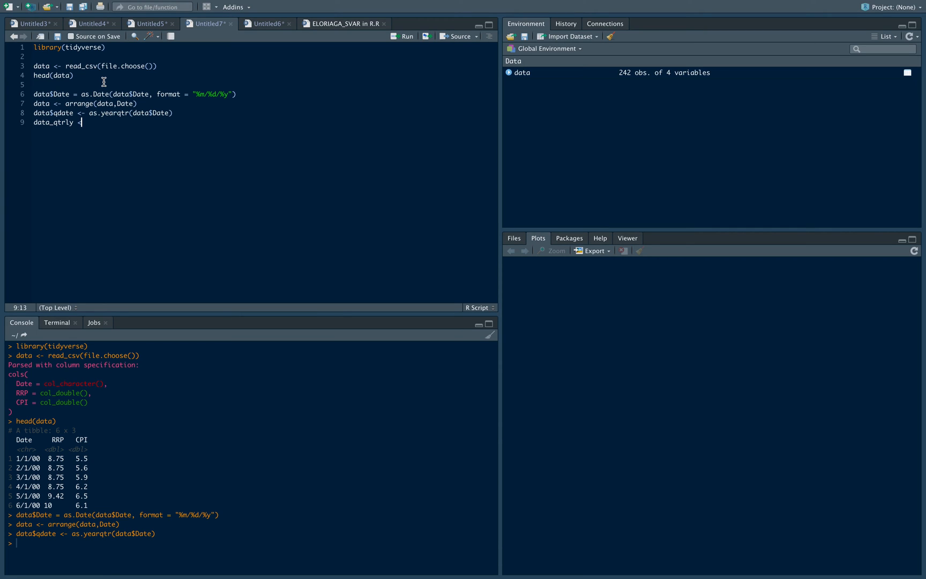
{"action": "type", "text": "data %>%"}
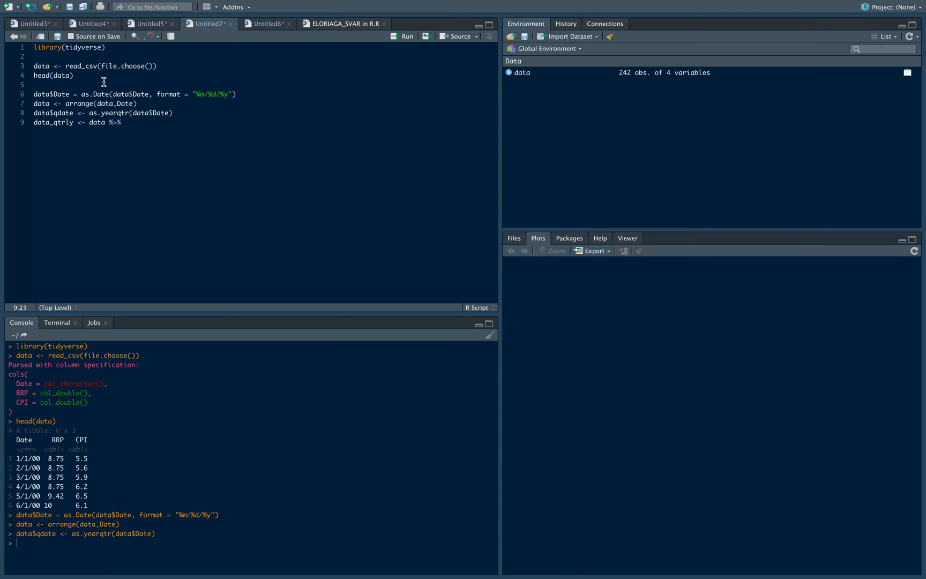
{"action": "type", "text": "group_by("}
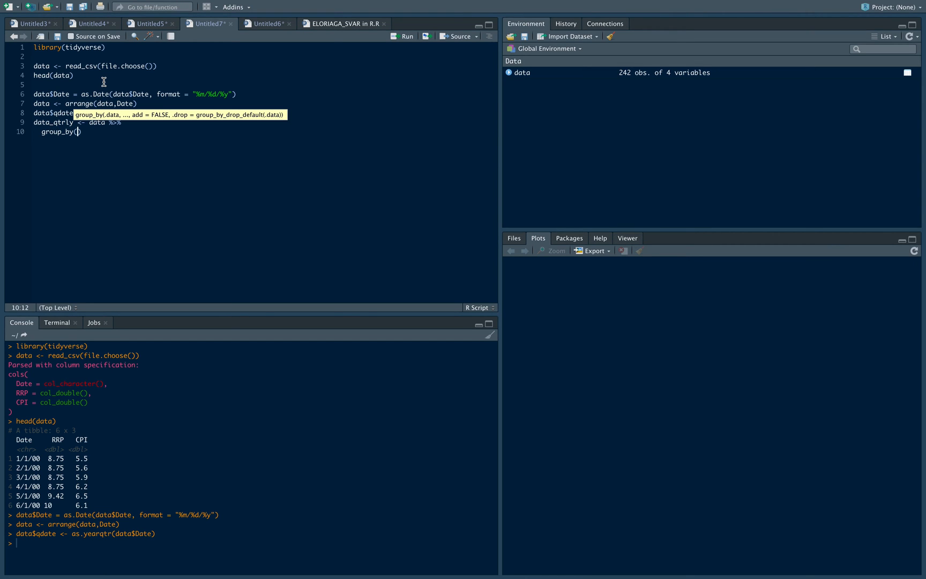
{"action": "type", "text": "qdate"}
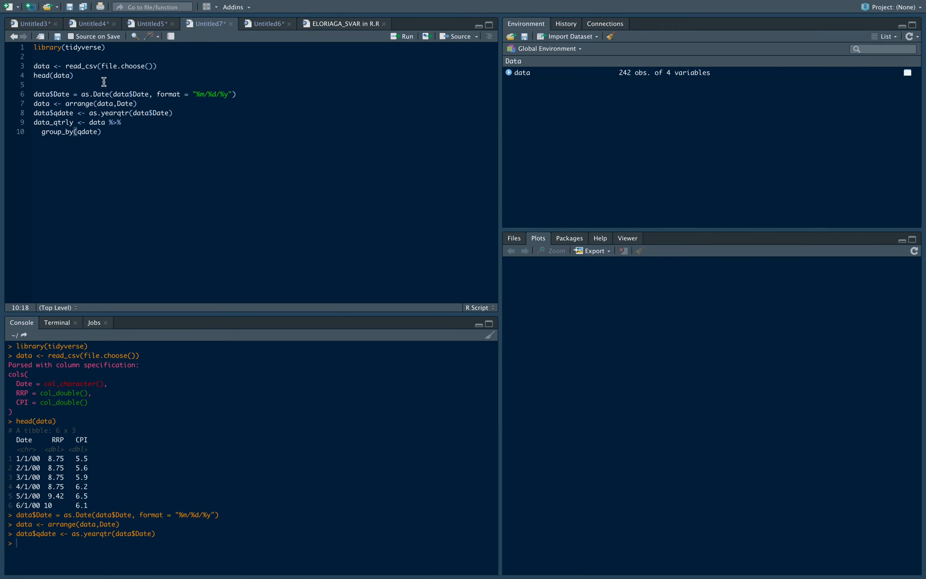
{"action": "type", "text": "%>%"}
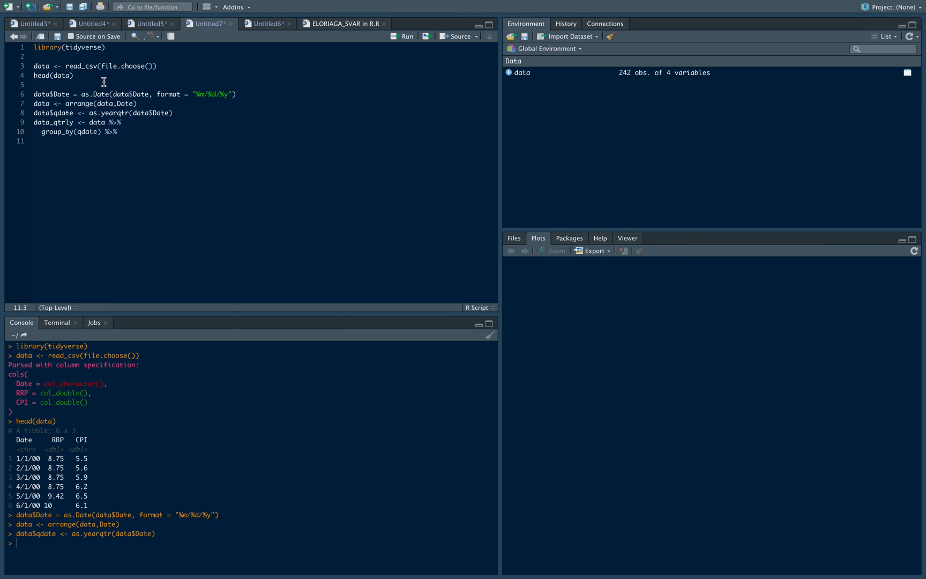
Finish it with summarise_all(mean) and run it to create the 81-row data_qtrly table.
{"action": "type", "text": "summa"}
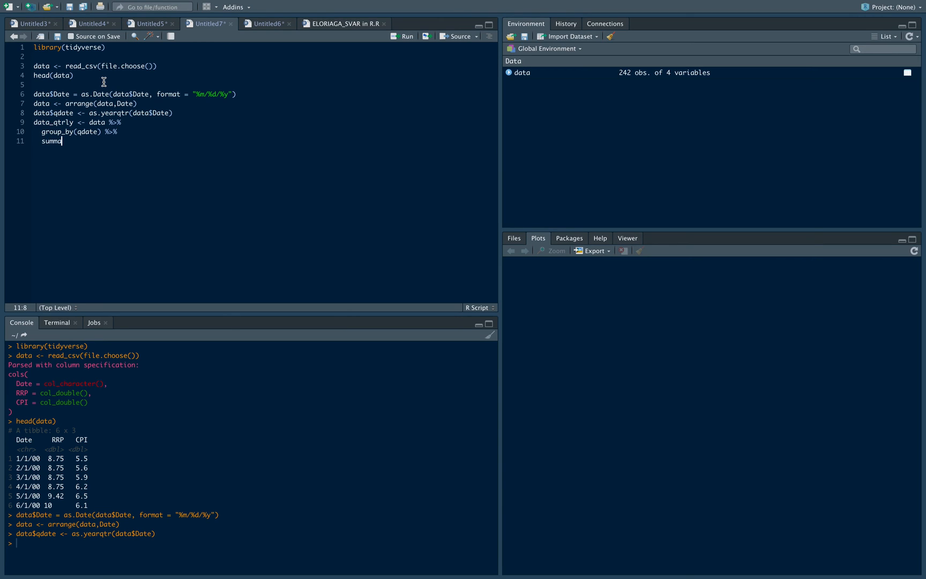
{"action": "type", "text": "_all("}
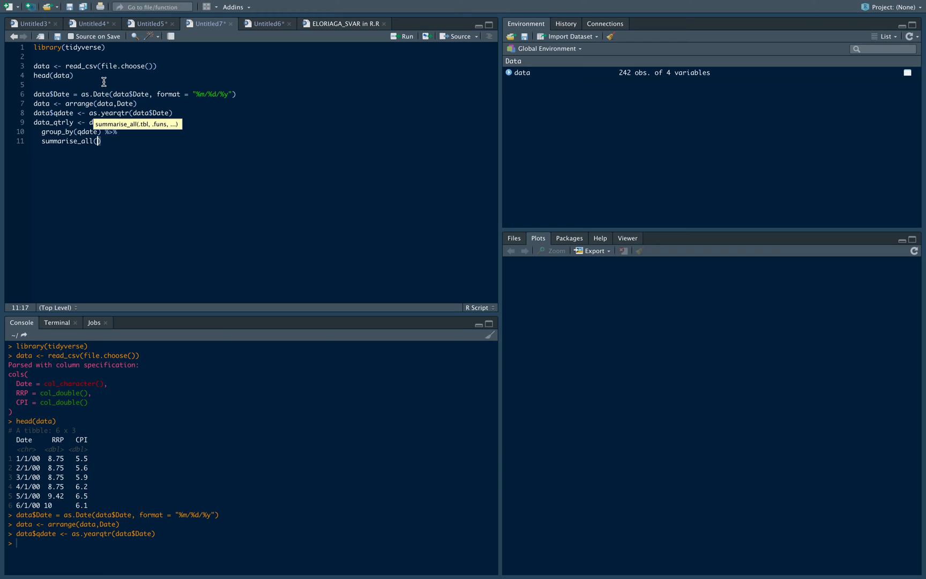
{"action": "type", "text": "mean"}
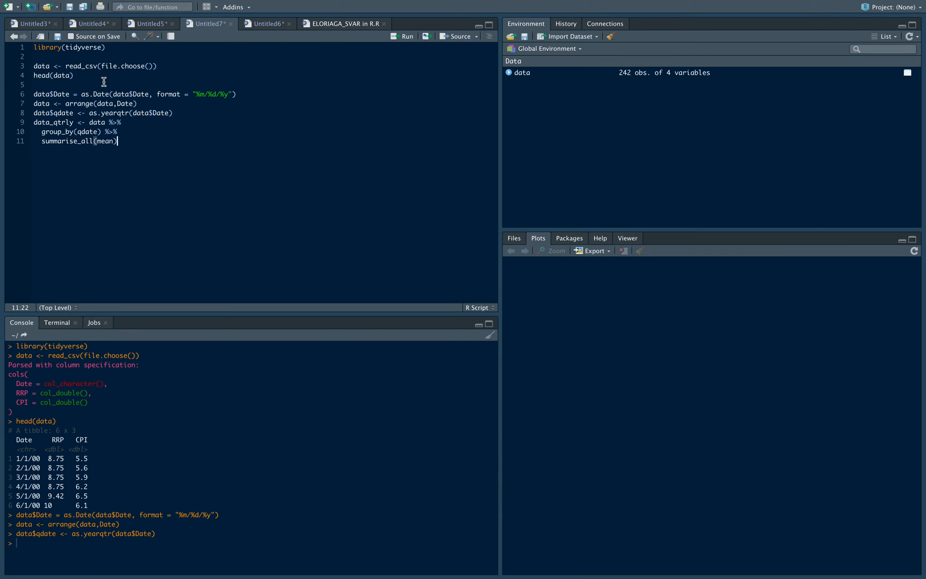
{"action": "left_click", "coordinate": [403, 36]}
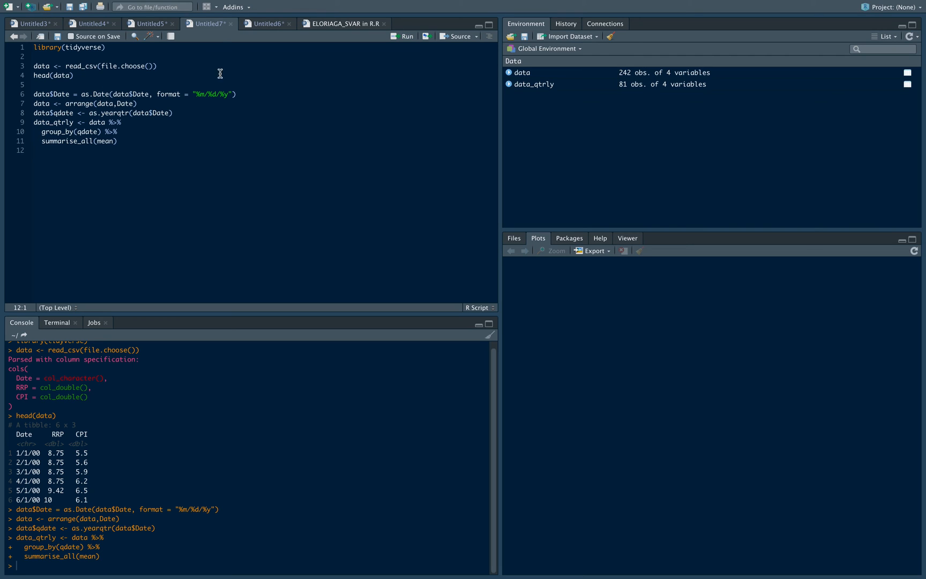
{"action": "mouse_move", "coordinate": [646, 87]}
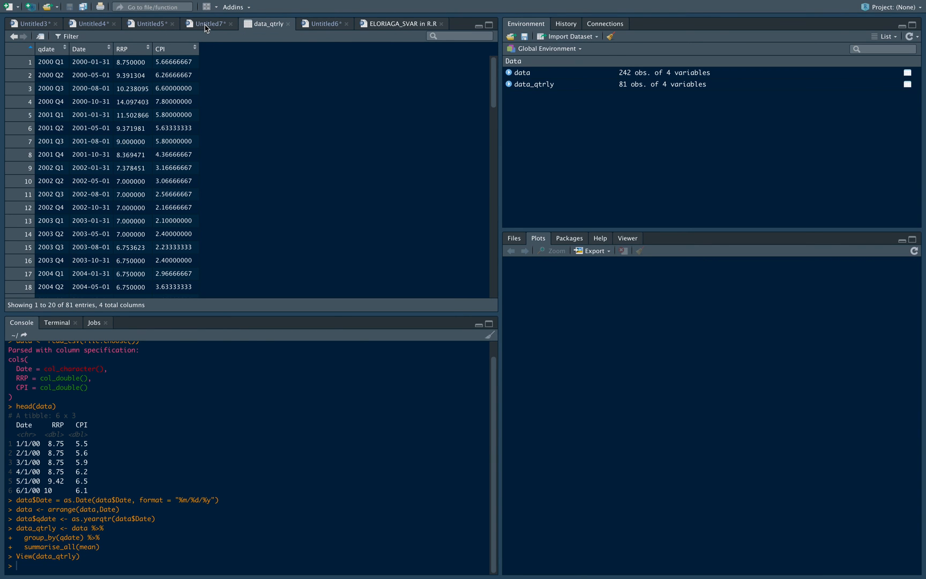
Return from the data_qtrly viewer to the Untitled7 script.
{"action": "left_click", "coordinate": [206, 23]}
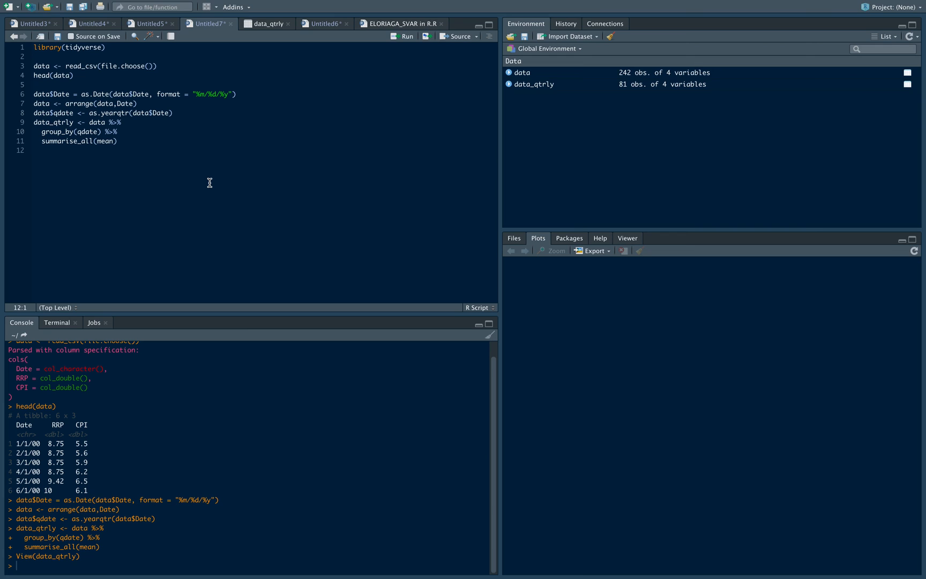
Add a write.csv line exporting data_qtrly to "QuarterlyConverted.csv".
{"action": "key", "text": "Return"}
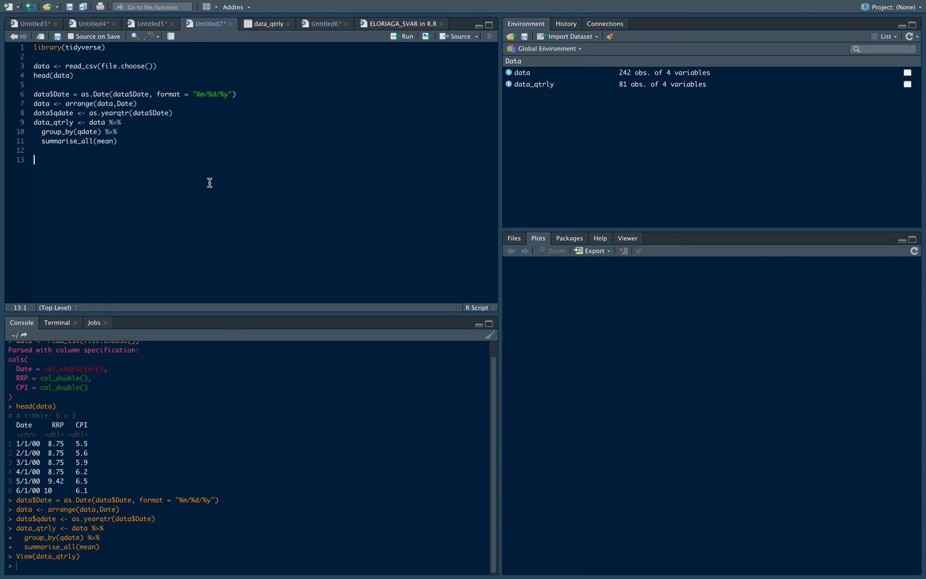
{"action": "type", "text": "w"}
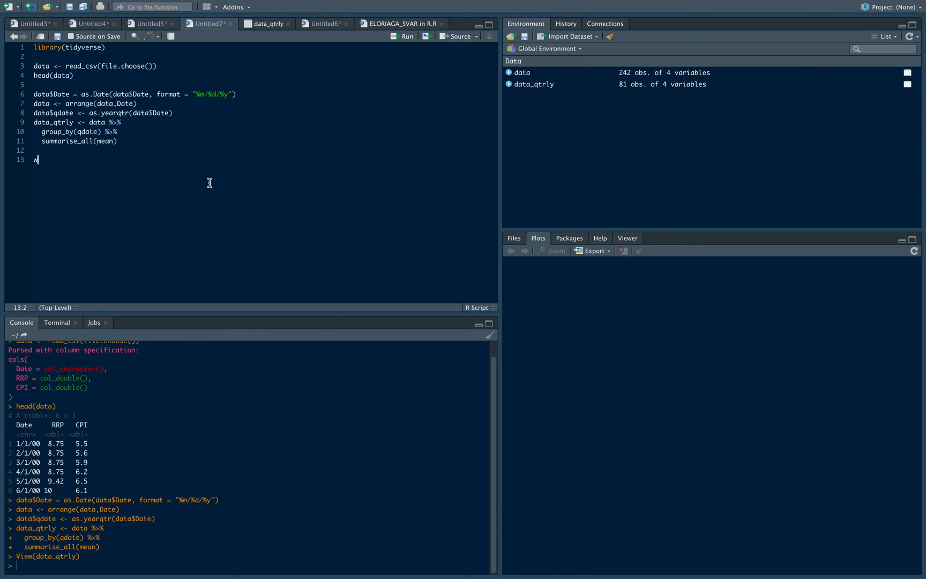
{"action": "type", "text": "rite.csv(data"}
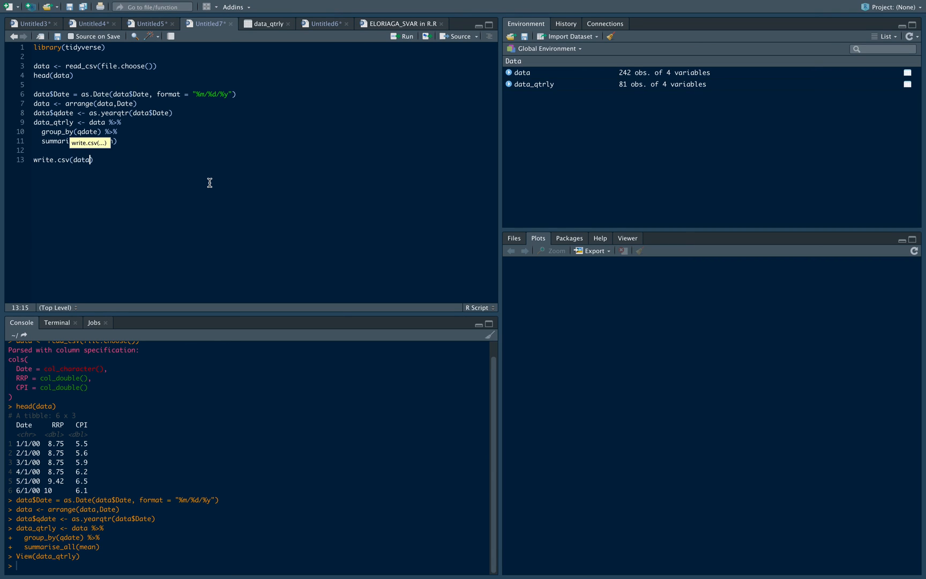
{"action": "type", "text": "_qtrly, file = \""}
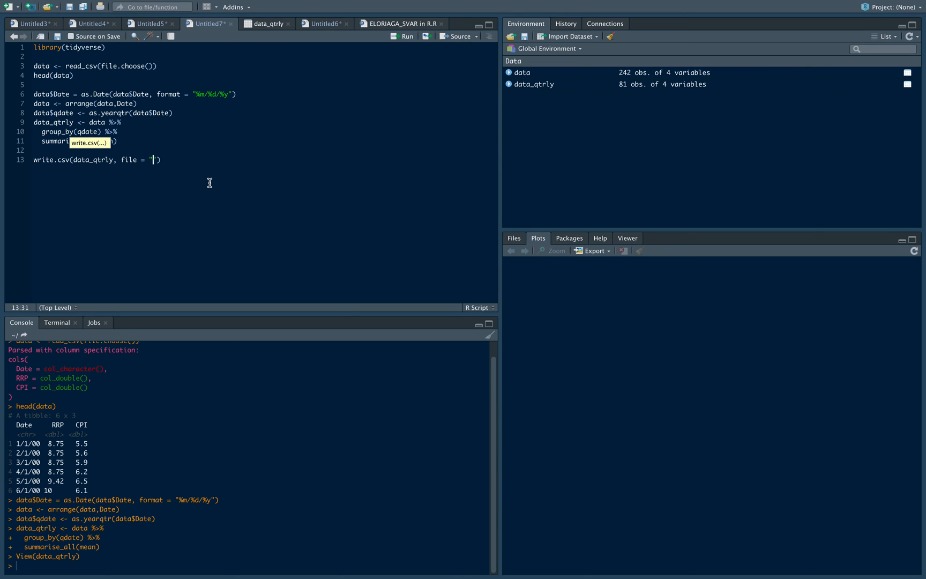
{"action": "type", "text": "Quarterl"}
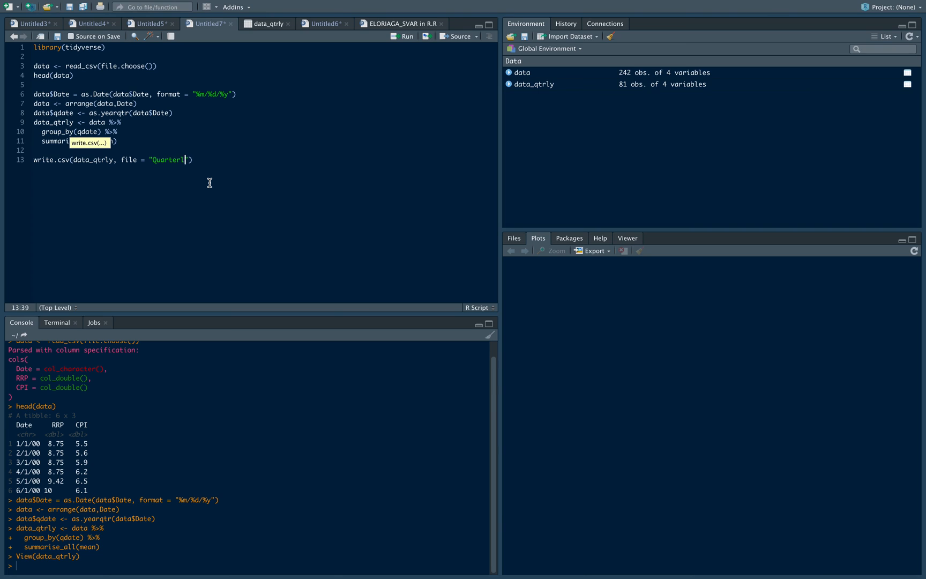
{"action": "type", "text": "Converted"}
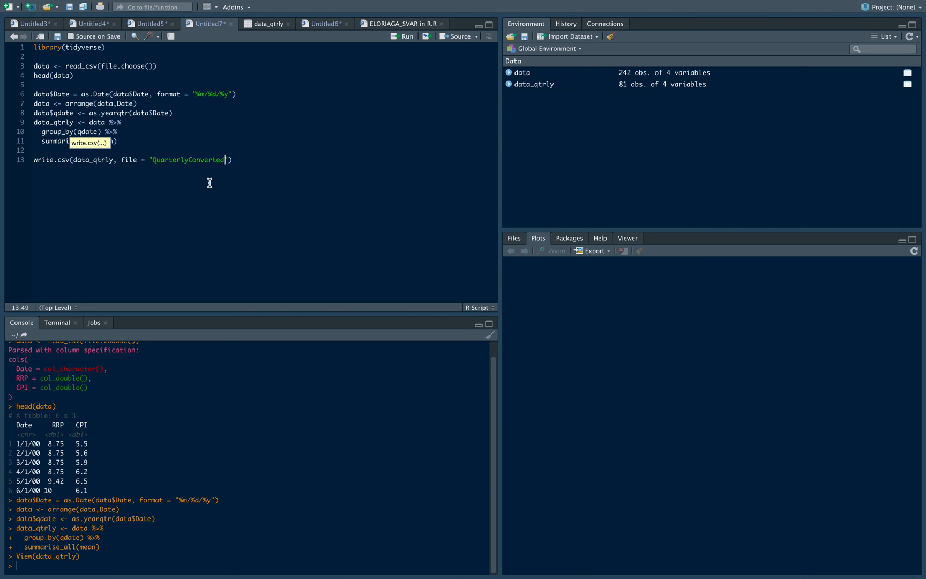
{"action": "type", "text": ".csv"}
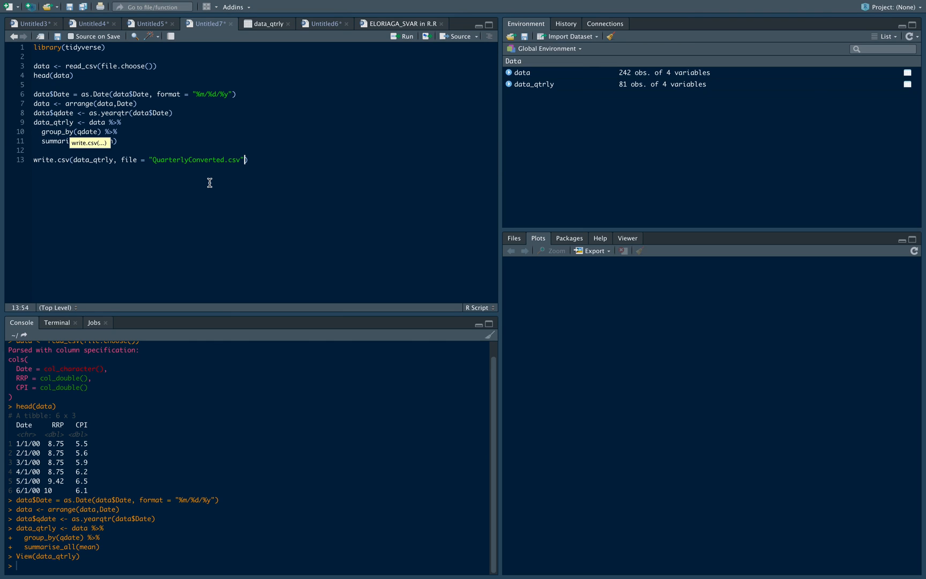
Complete it with row.names = TRUE and fileEncoding = "UTF-8" and run the export.
{"action": "type", "text": ", row.names ="}
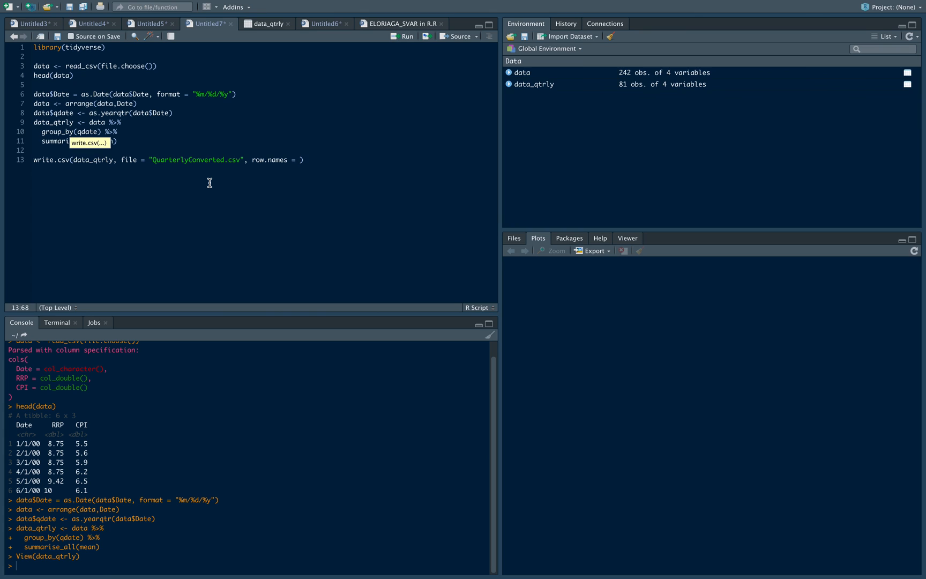
{"action": "type", "text": "TUR"}
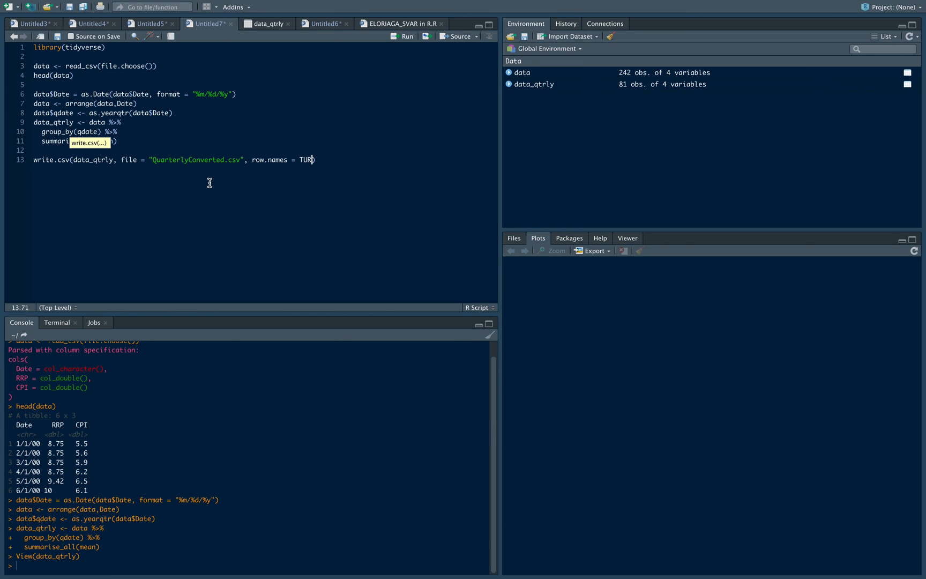
{"action": "type", "text": "E"}
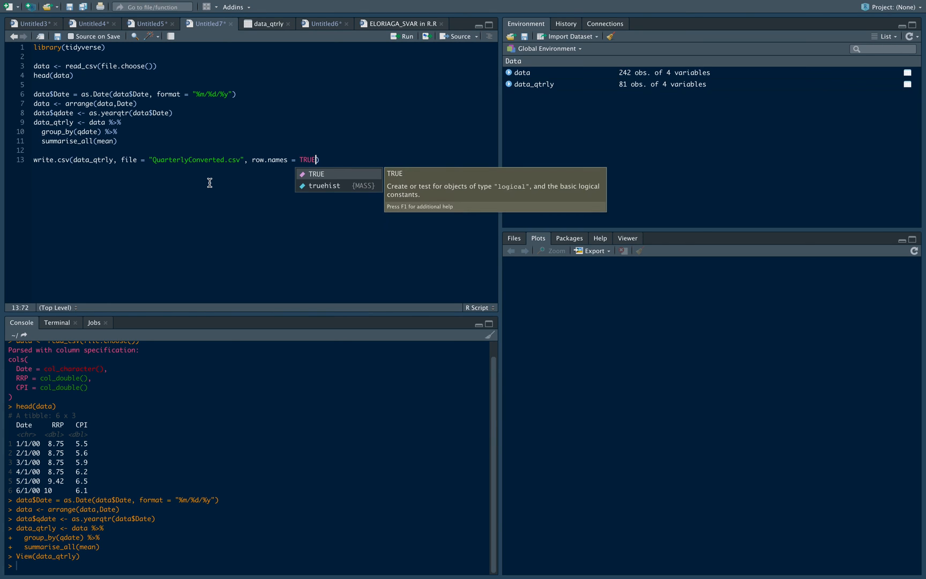
{"action": "type", "text": ", fileEncoding = \"UTF"}
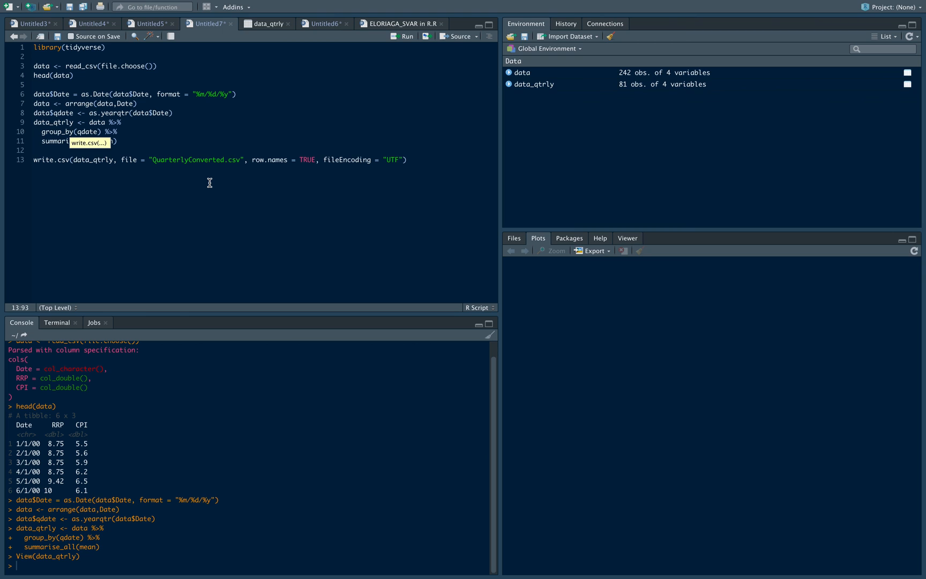
{"action": "type", "text": "-8"}
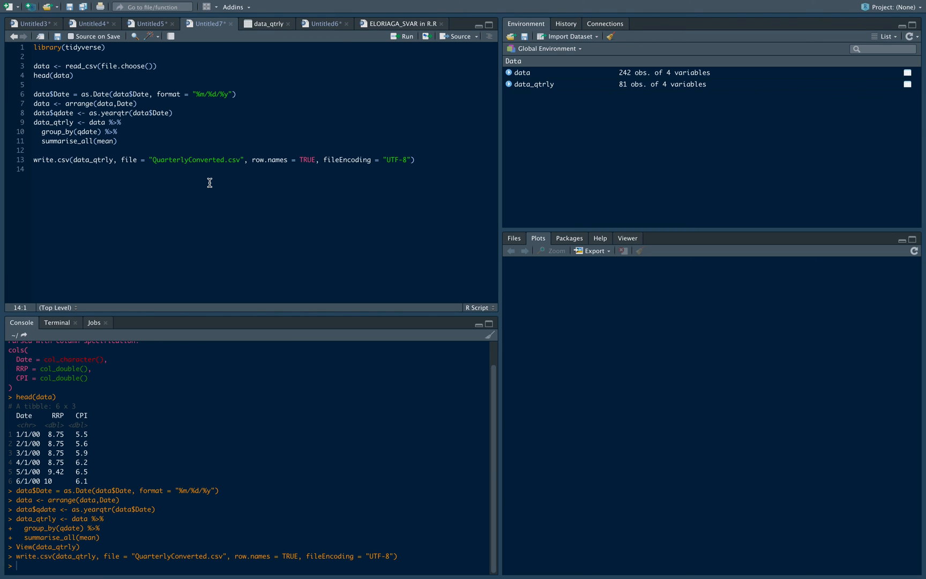
{"action": "key", "text": "cmd+space"}
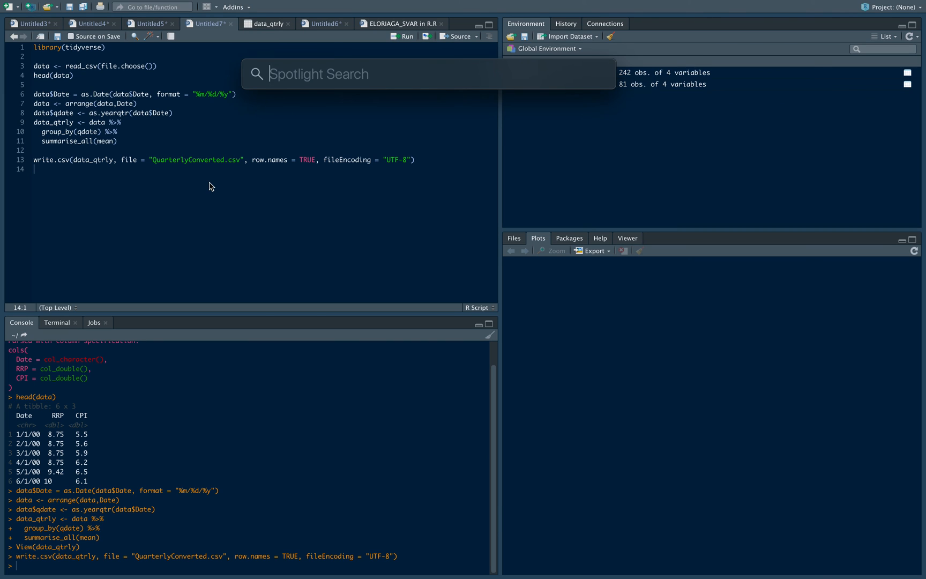
Search Spotlight for Quarterly to open QuarterlyConverted.csv in Excel.
{"action": "type", "text": "Quarterly"}
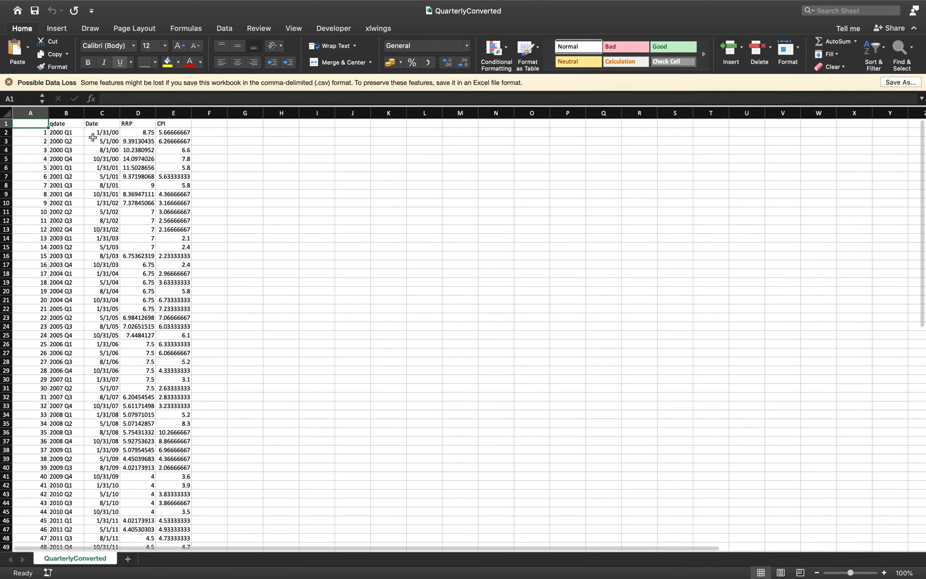
{"action": "left_click", "coordinate": [65, 132]}
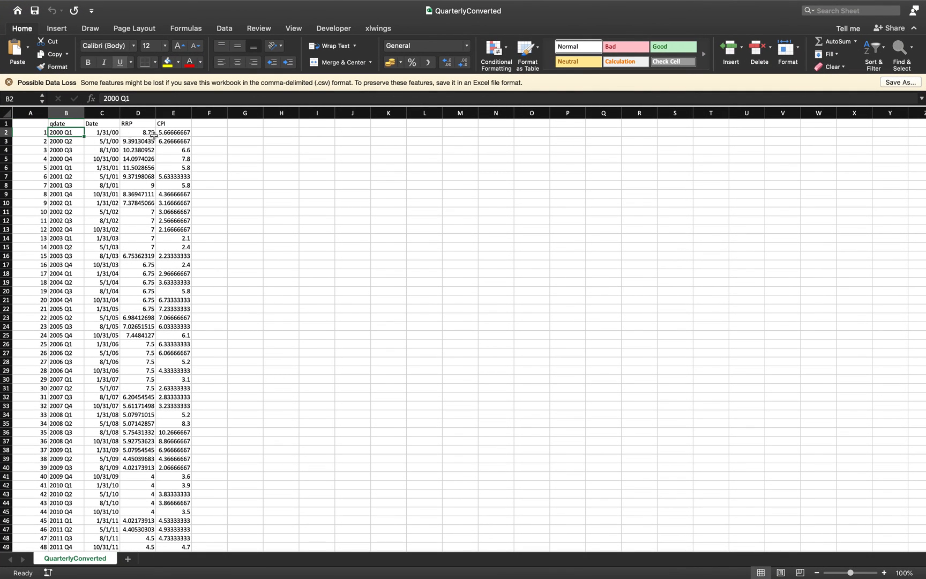
{"action": "left_click_drag", "start_coordinate": [137, 132], "coordinate": [173, 309]}
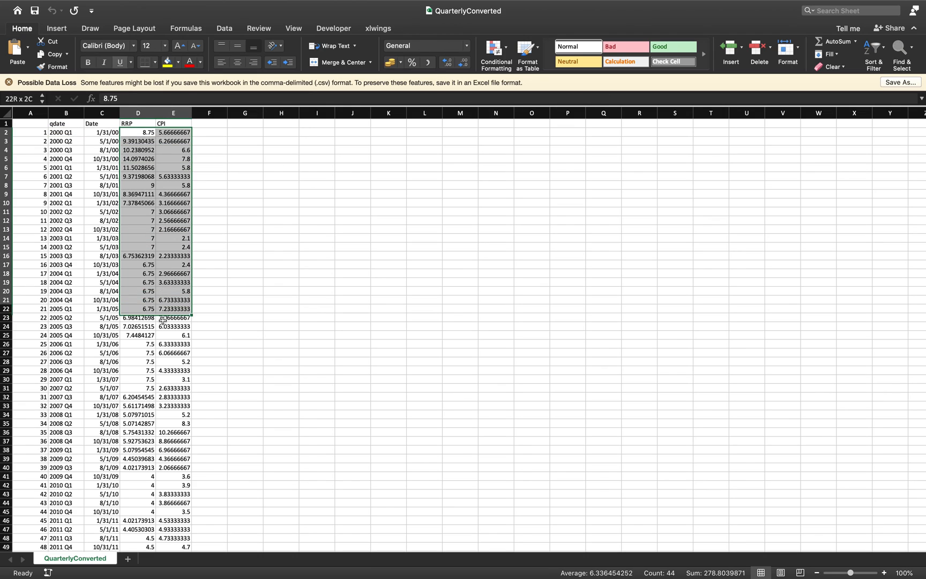
{"action": "scroll", "scroll_direction": "down", "scroll_amount": 3}
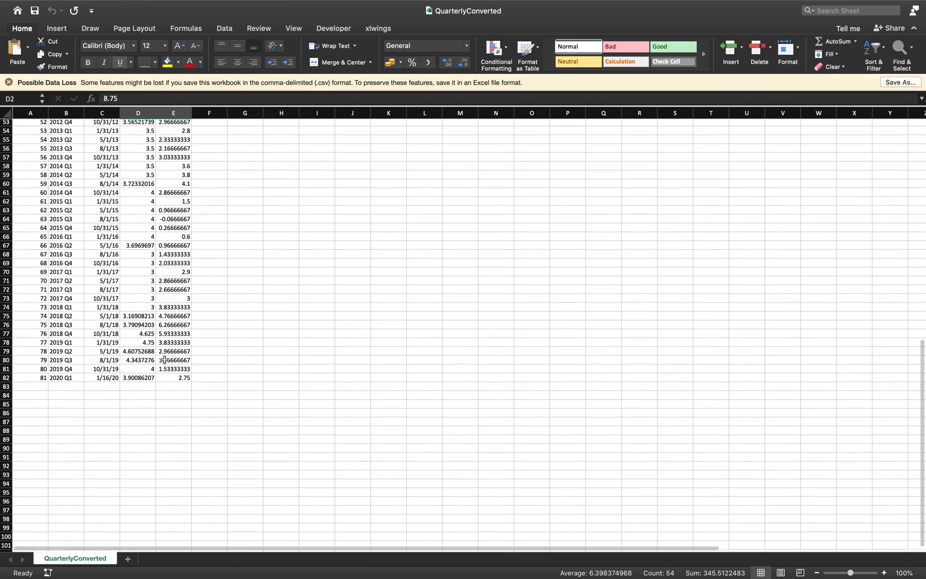